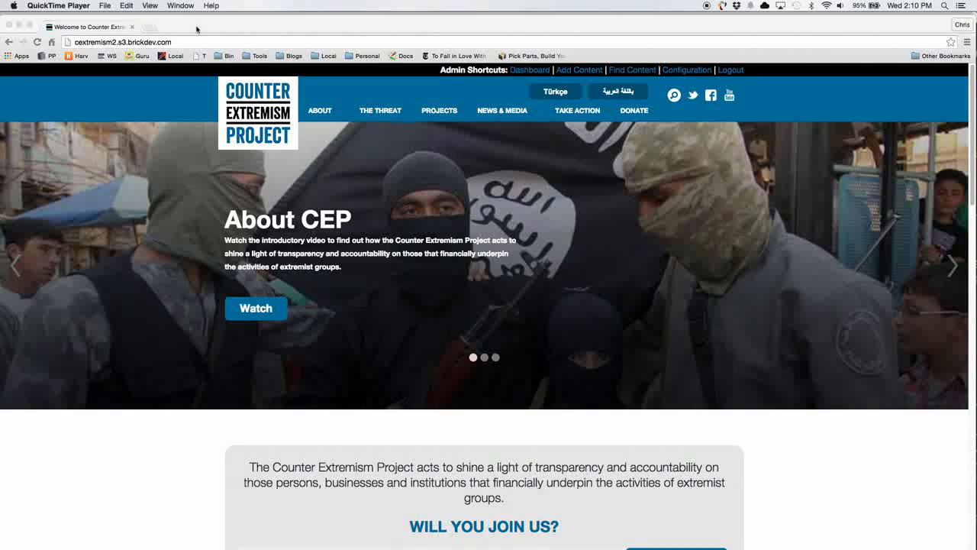
mouse_move(226, 27)
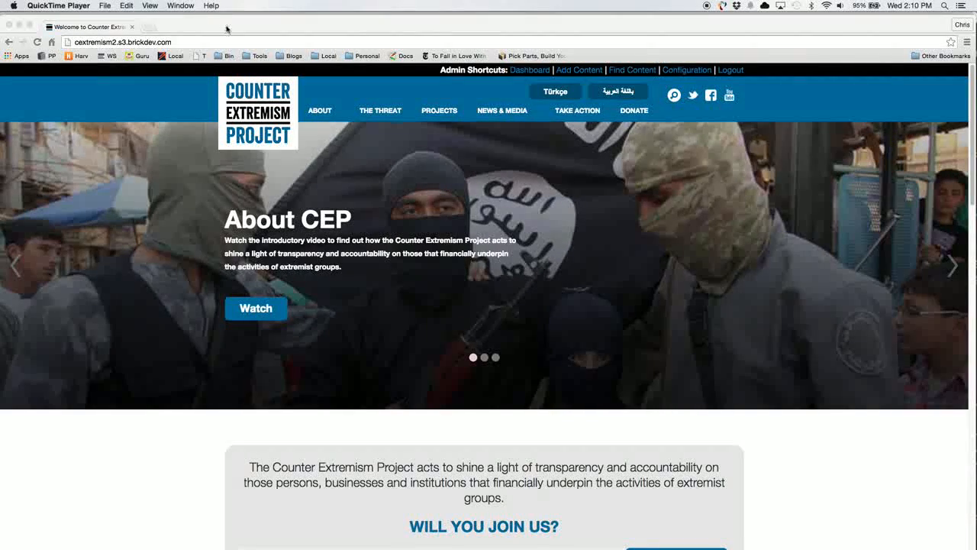
mouse_move(724, 18)
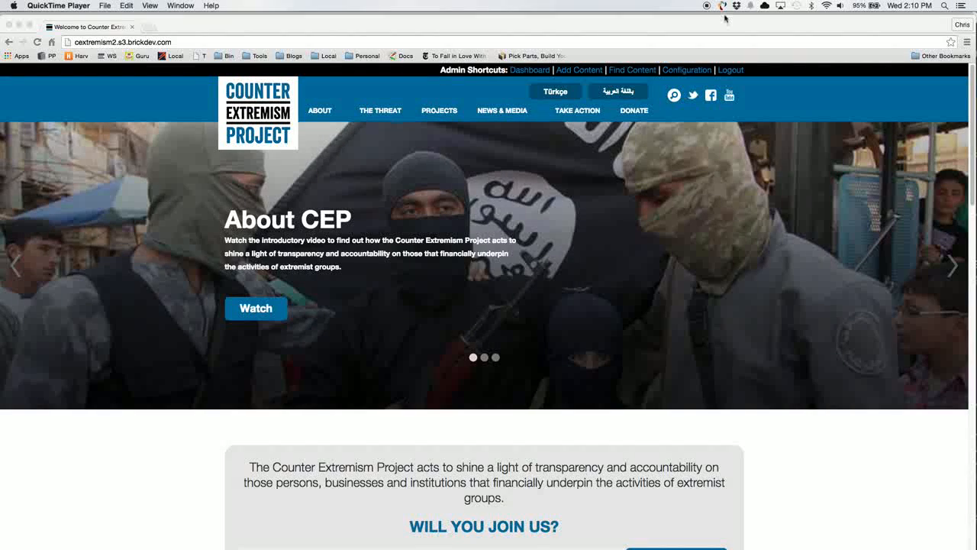
Reveal the AMPPS server quick menu from the macOS menu bar.
left_click(723, 6)
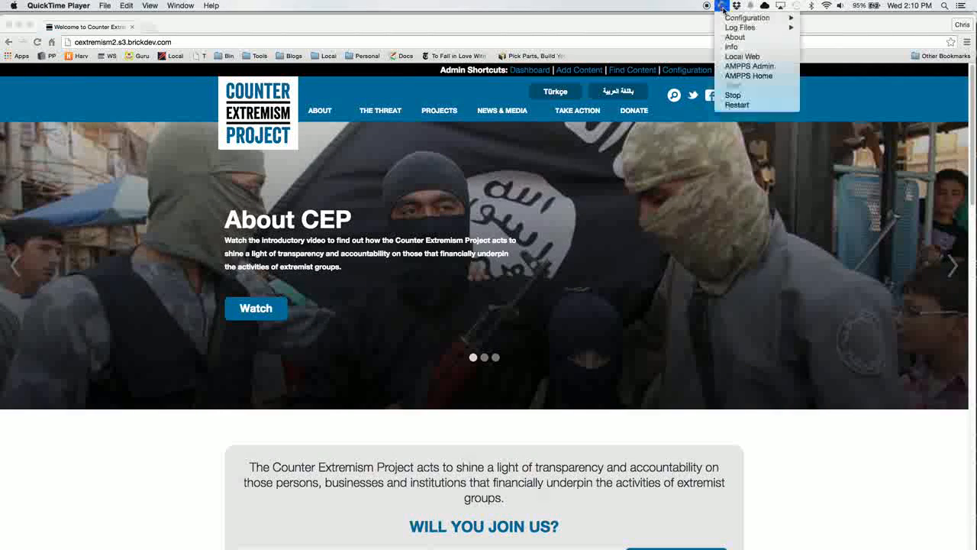
mouse_move(748, 77)
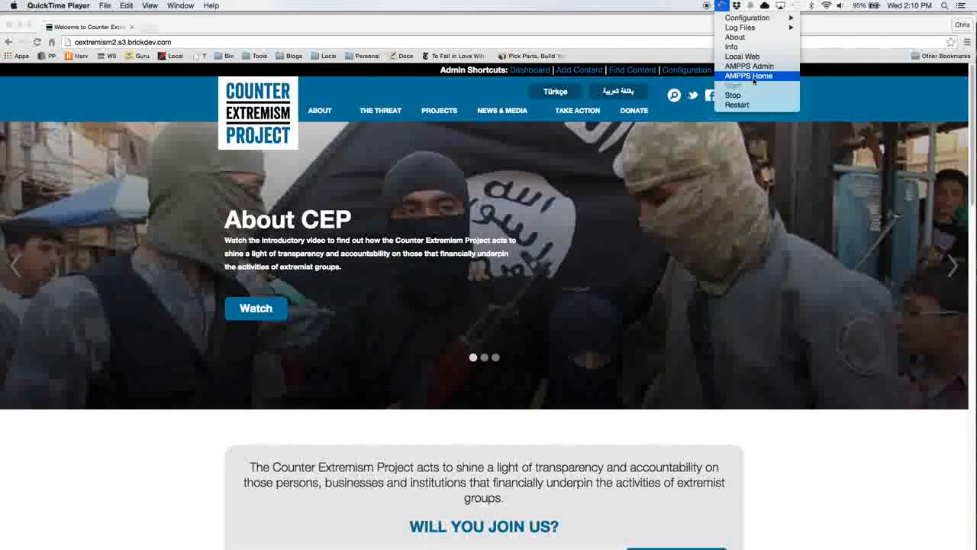
Go to AMPPS Home, Manage Domains, and start adding a new local domain.
left_click(746, 77)
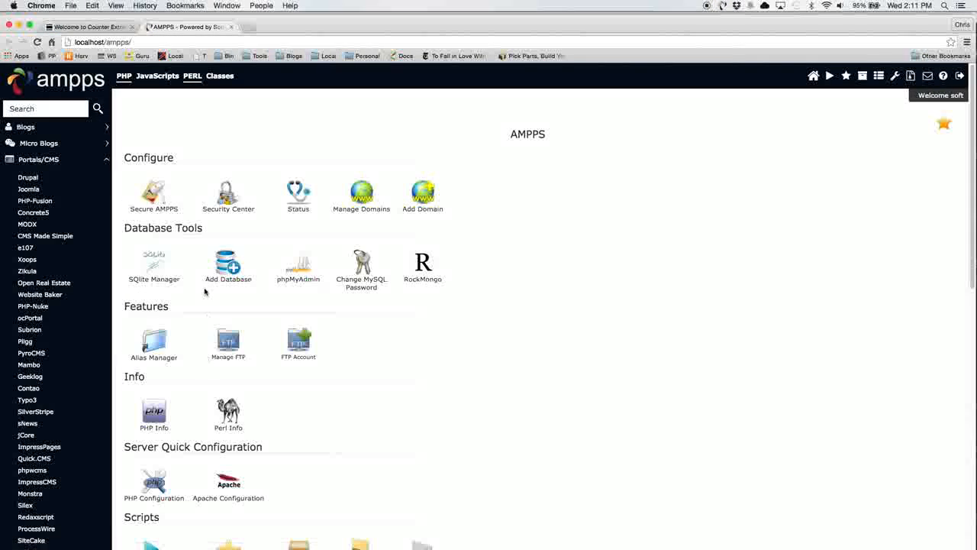
mouse_move(257, 280)
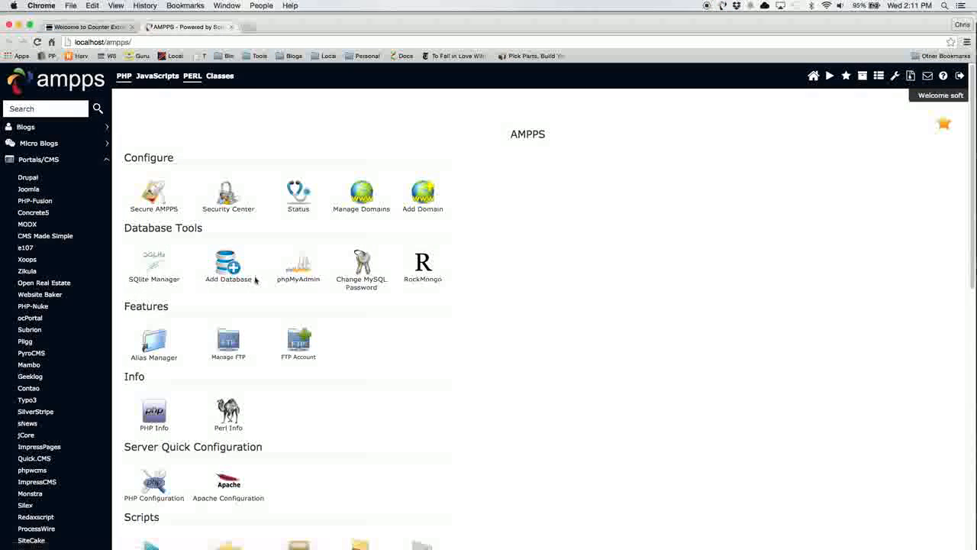
left_click(360, 195)
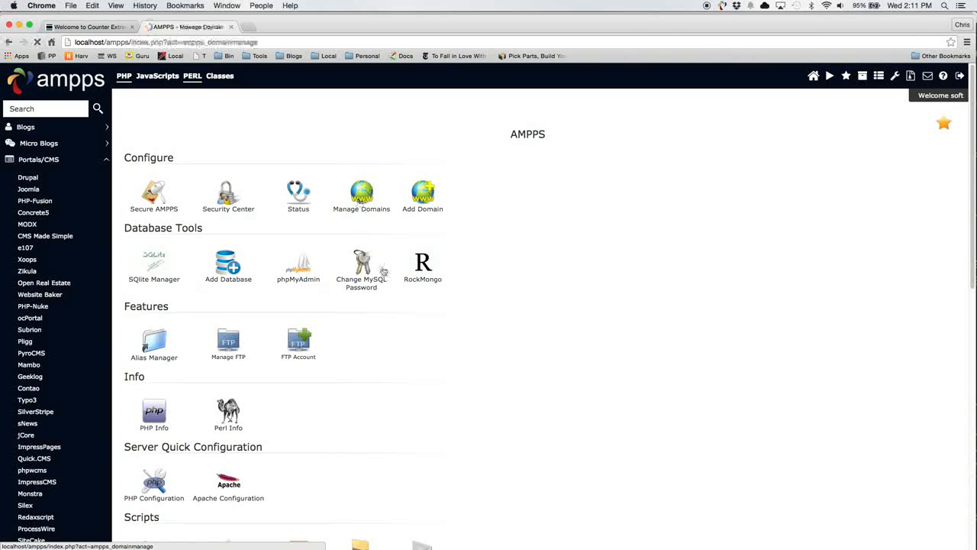
left_click(361, 192)
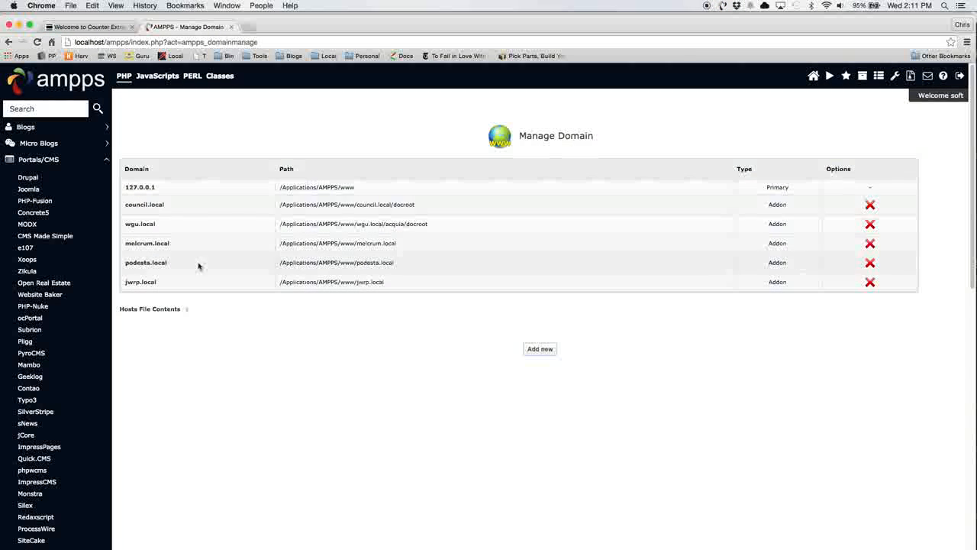
mouse_move(434, 333)
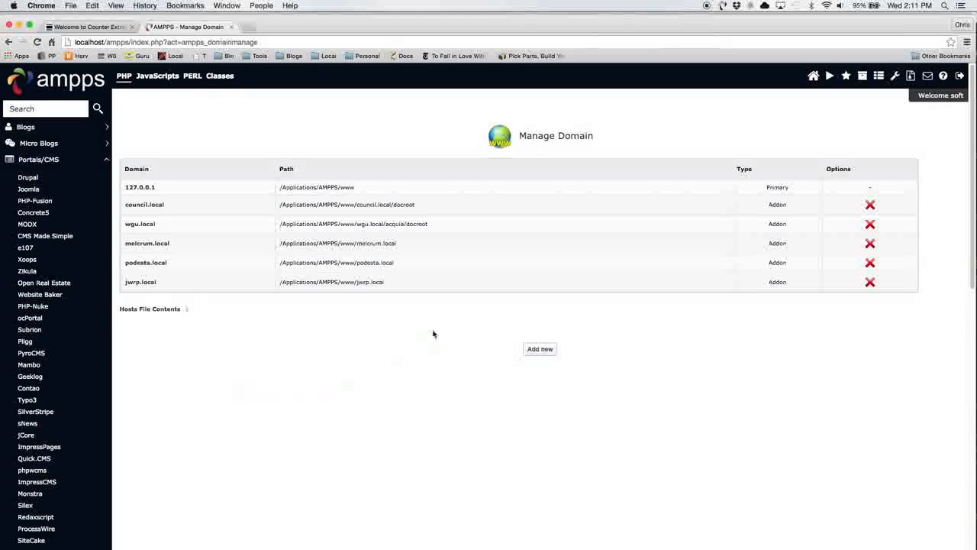
left_click(540, 348)
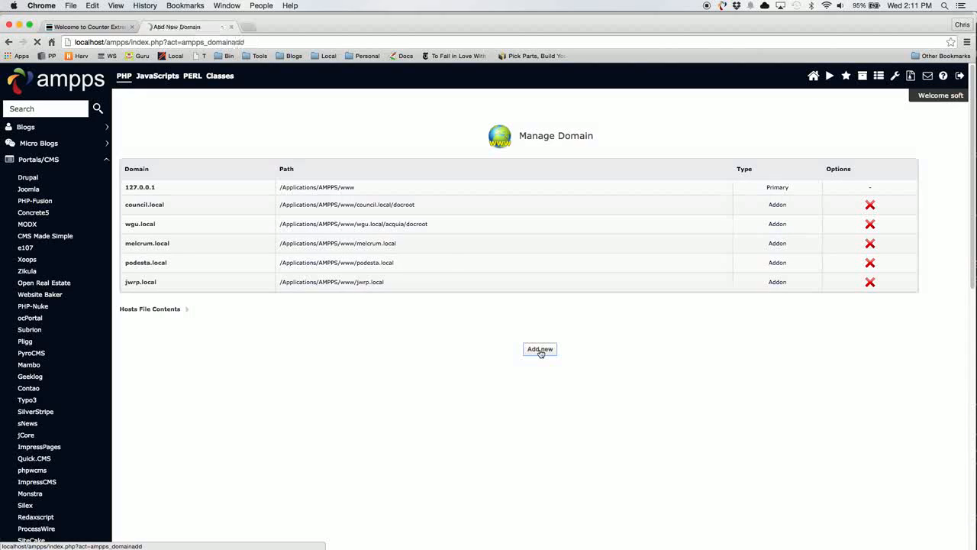
Add domain counter.local with path /Applications/AMPPS/www/counter and authorize it with the admin password.
left_click(540, 348)
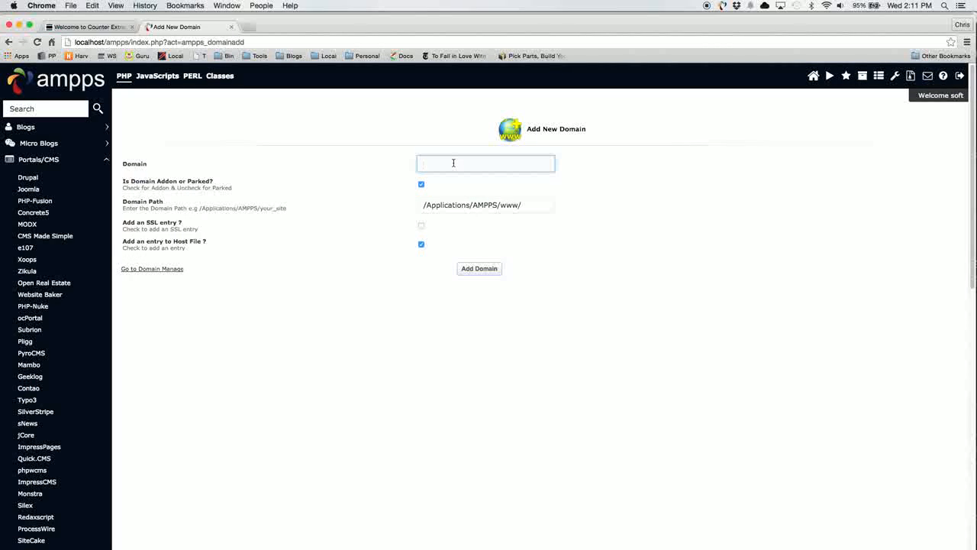
type("counter.local")
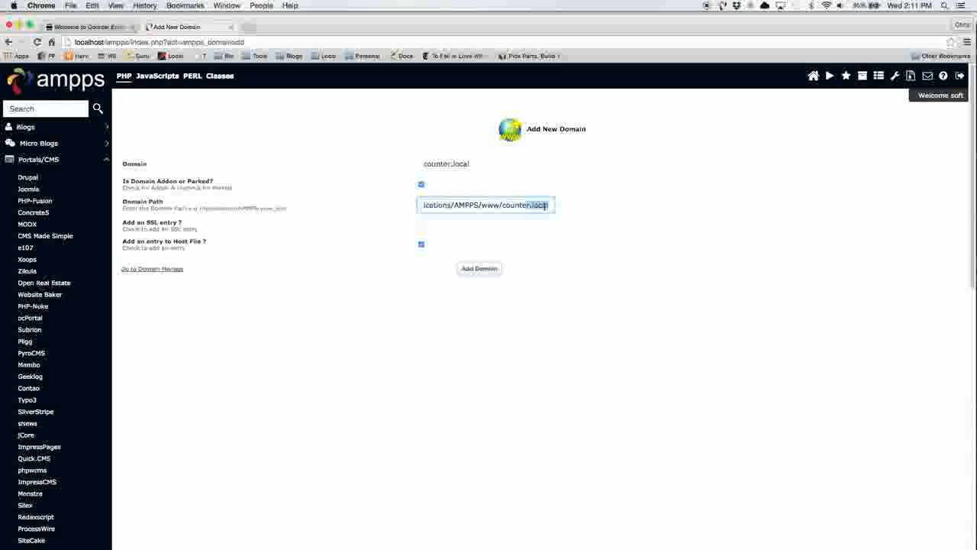
left_click(421, 225)
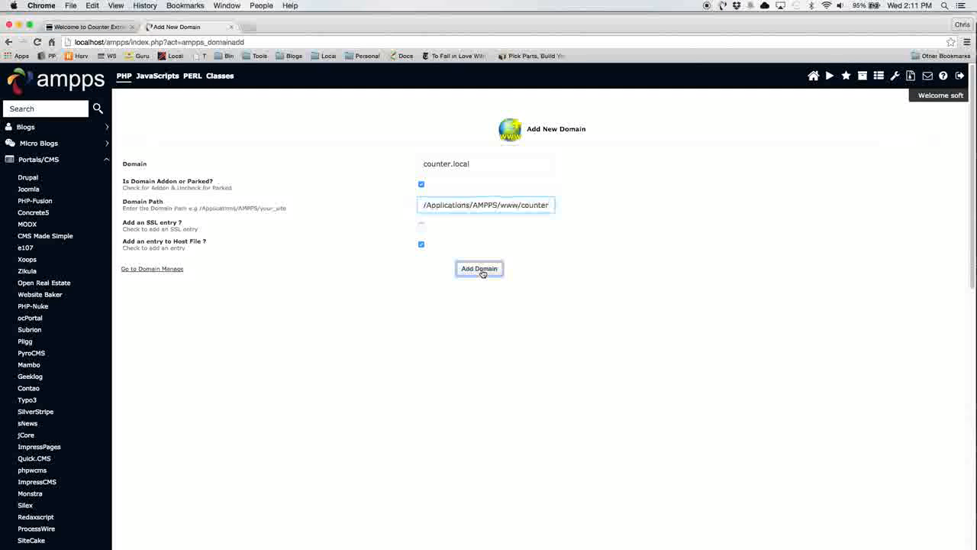
left_click(480, 268)
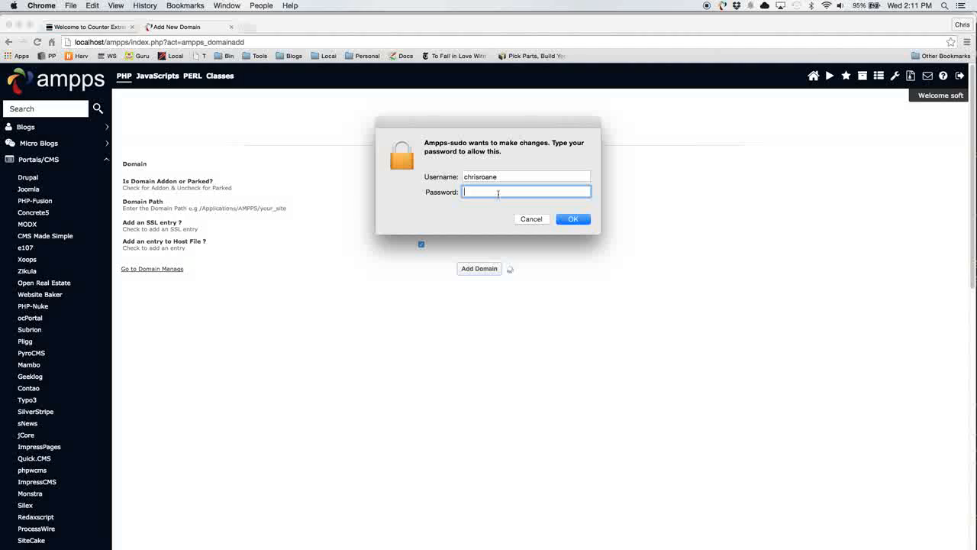
left_click(573, 220)
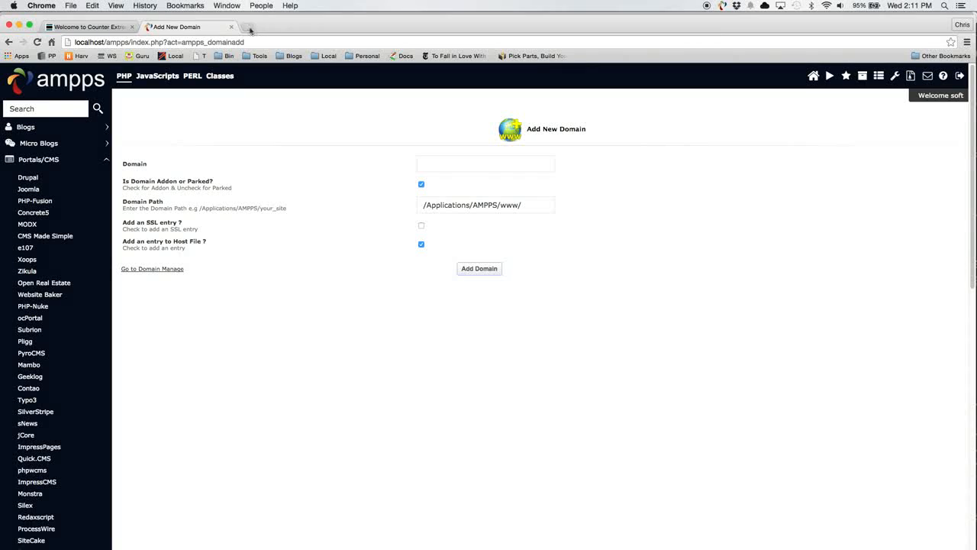
Load counter.local in a new tab and confirm it is listed among the managed domains.
left_click(246, 27)
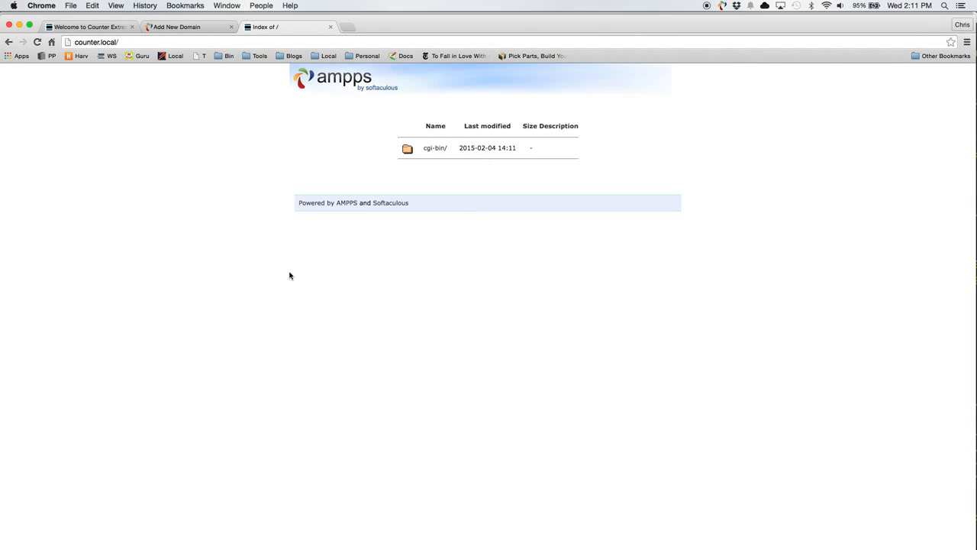
mouse_move(183, 210)
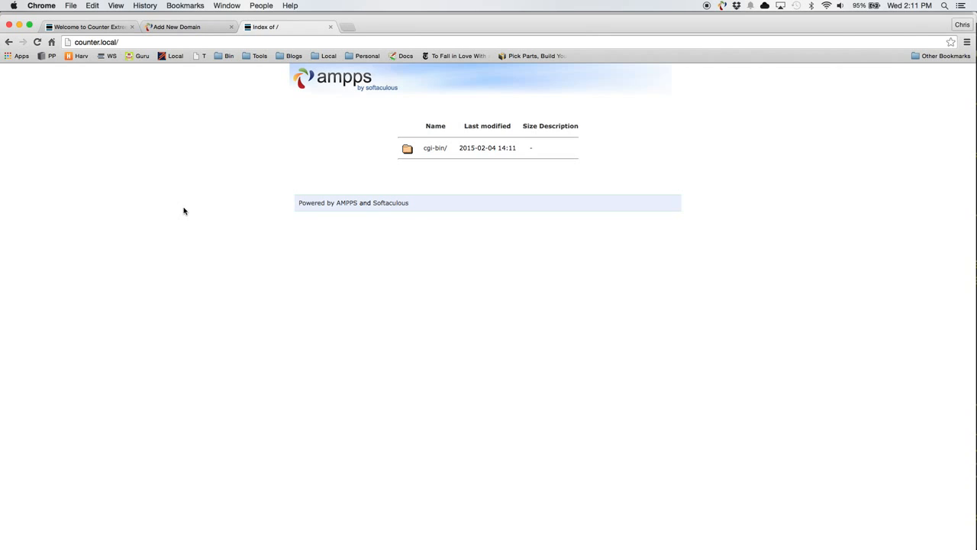
mouse_move(332, 25)
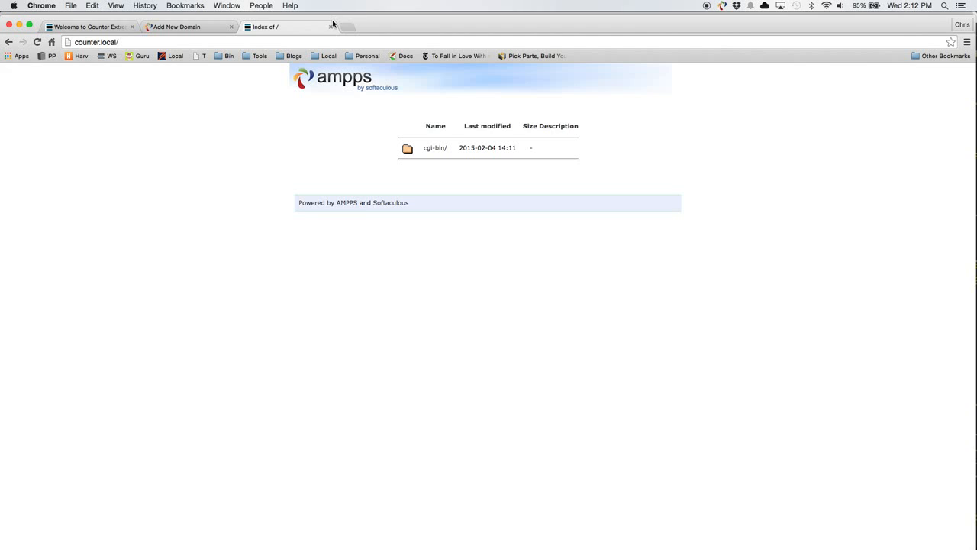
mouse_move(331, 27)
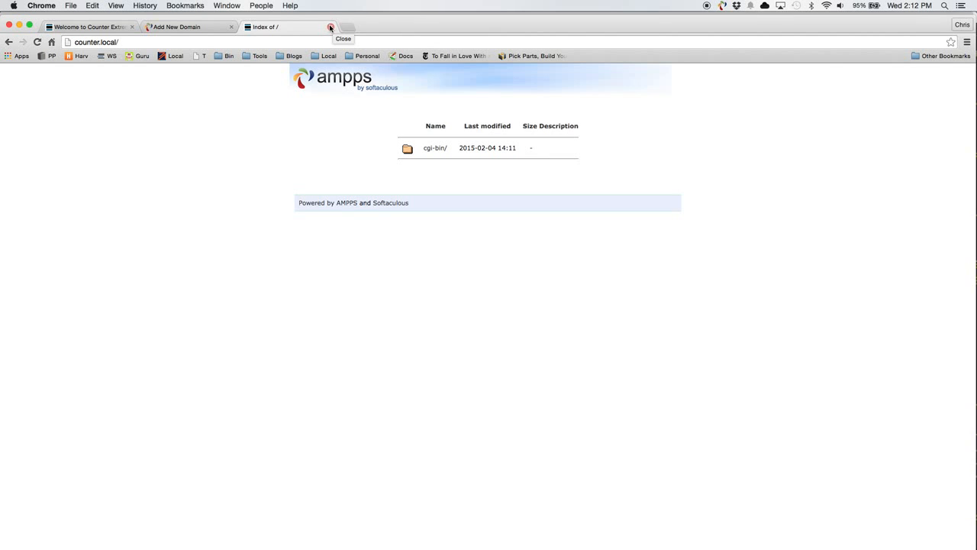
mouse_move(256, 98)
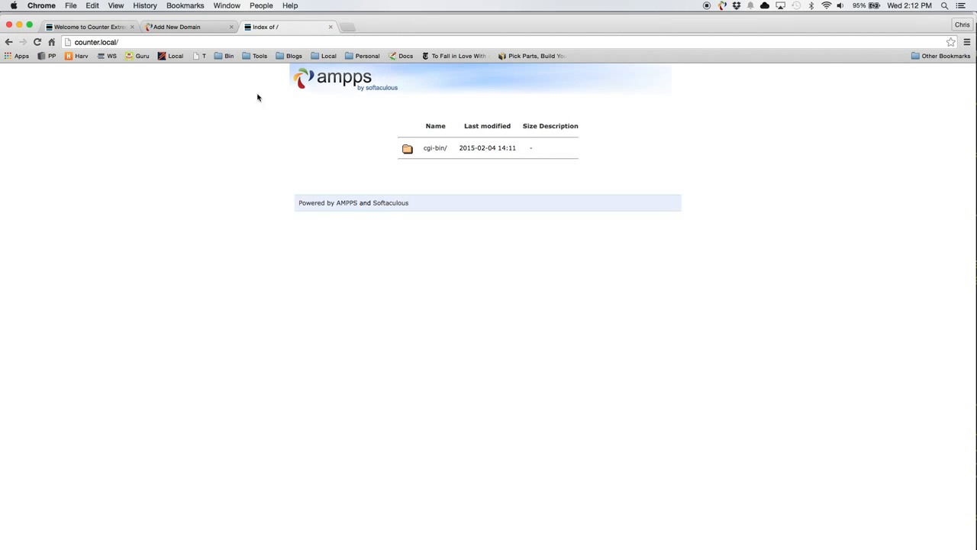
left_click(186, 28)
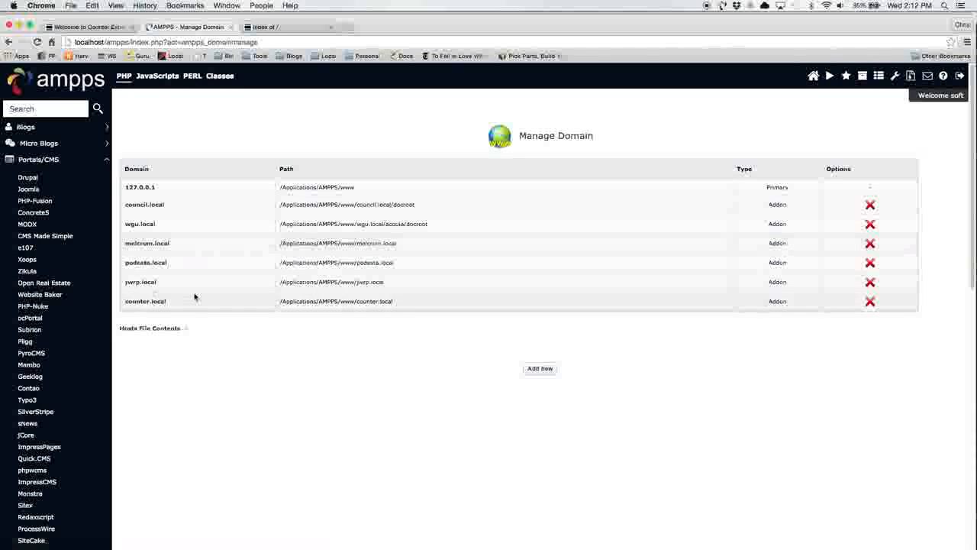
left_click(287, 28)
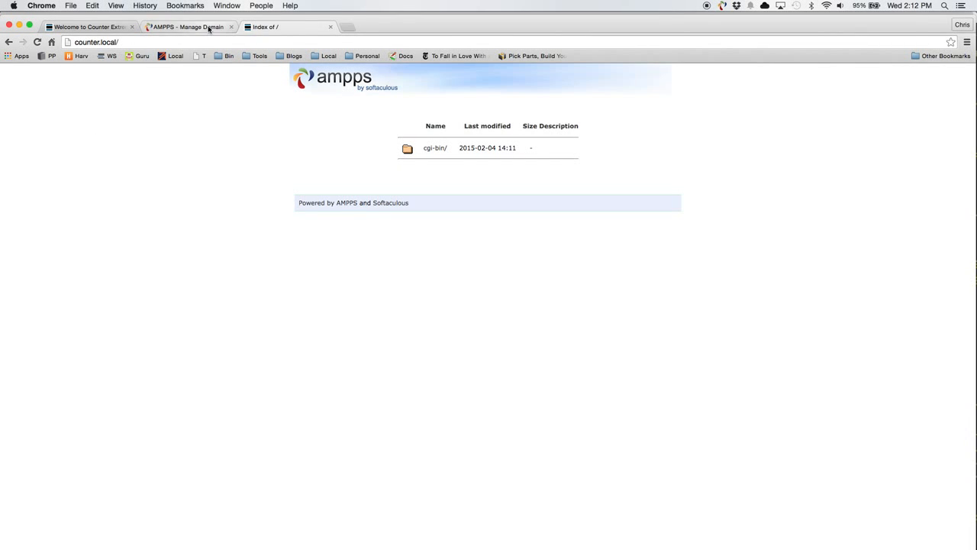
Select all Drupal project files in Finder and paste them into the www/counter.local folder.
left_click(186, 28)
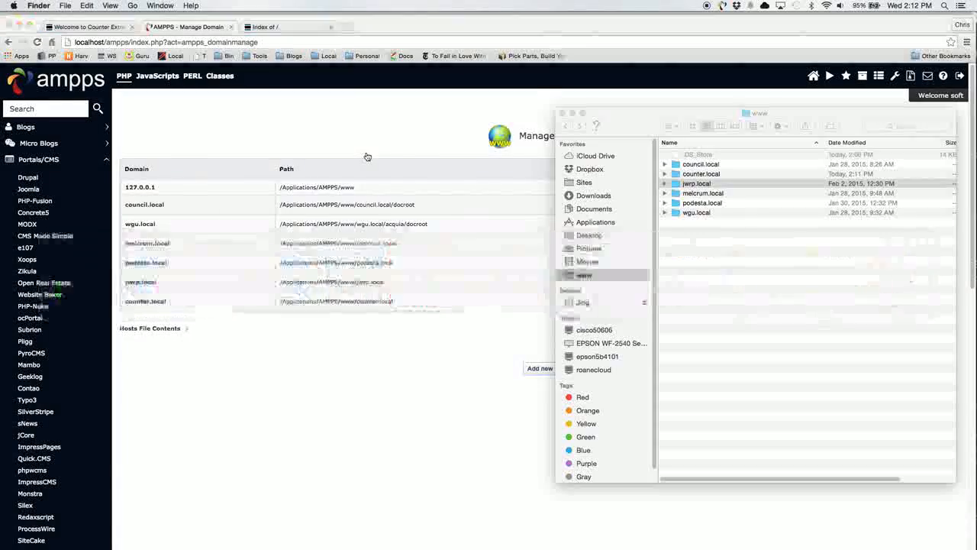
double_click(699, 174)
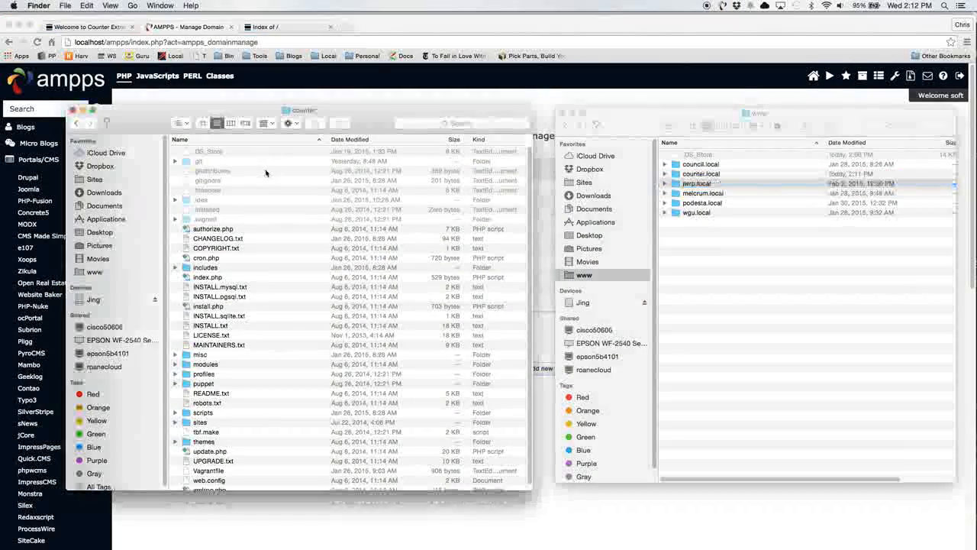
key("cmd+a")
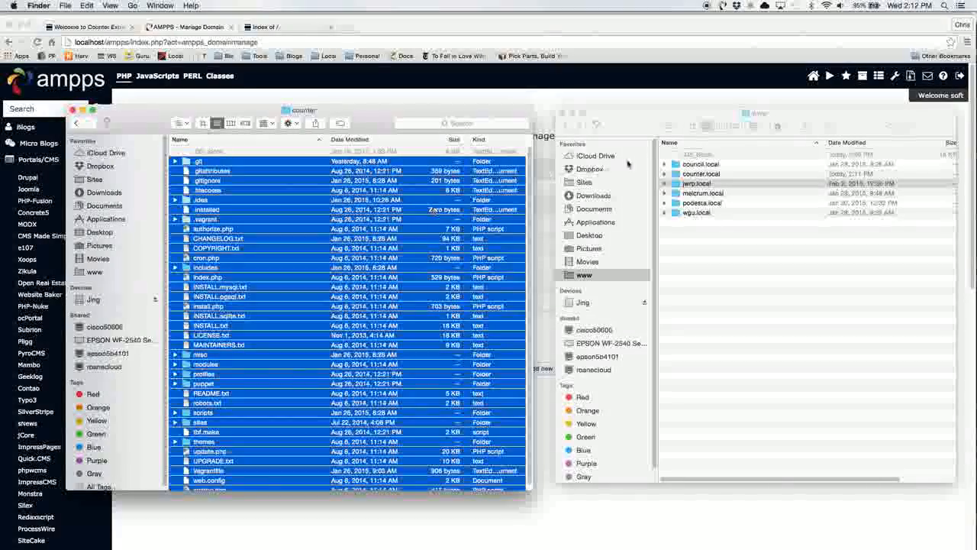
left_click(696, 183)
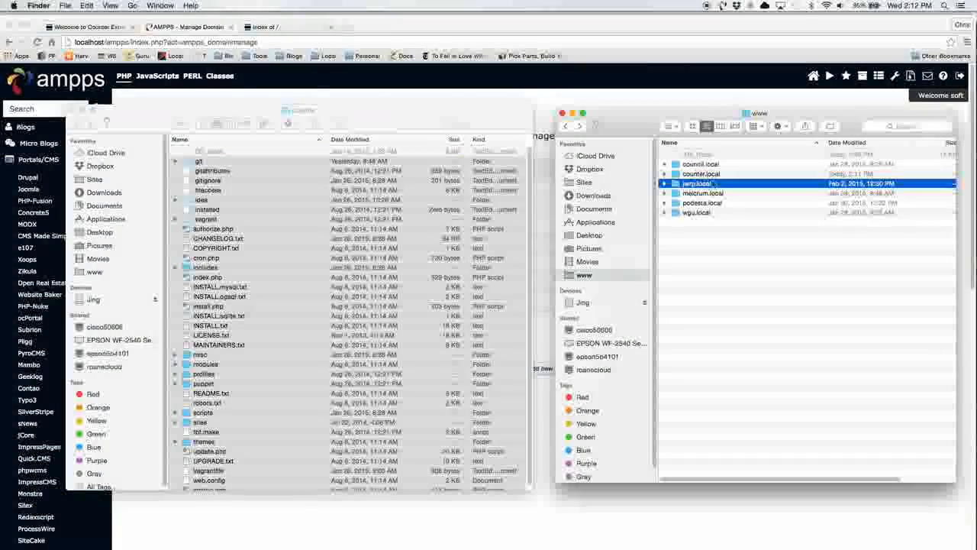
left_click(700, 174)
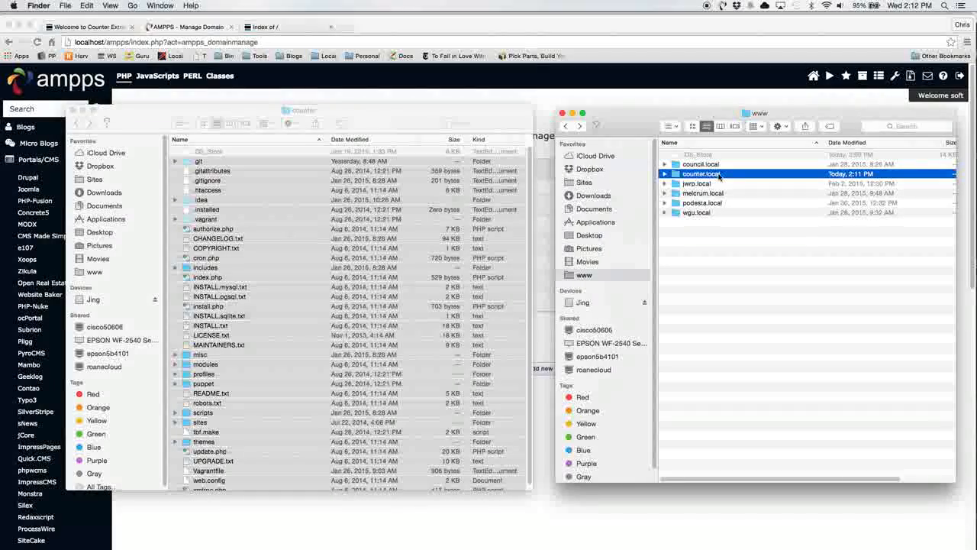
double_click(700, 174)
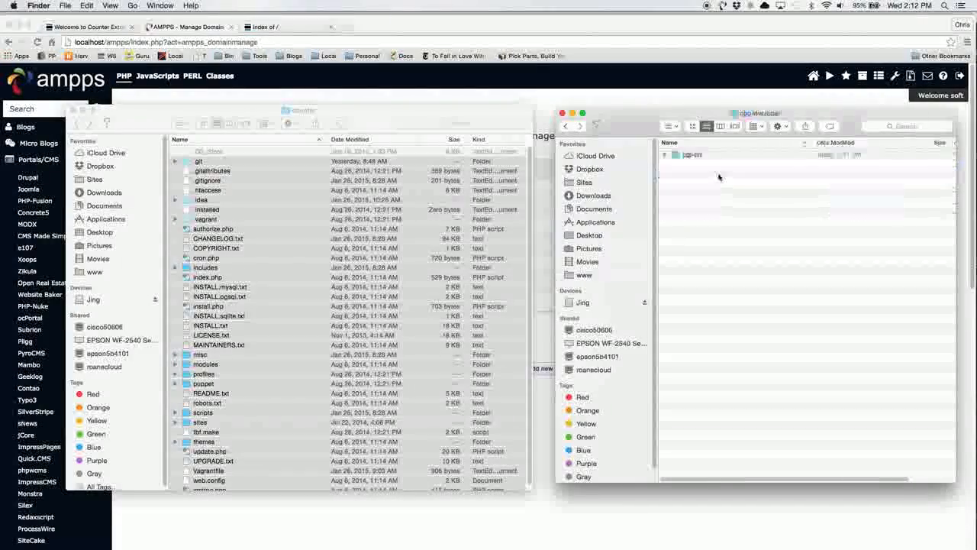
right_click(689, 154)
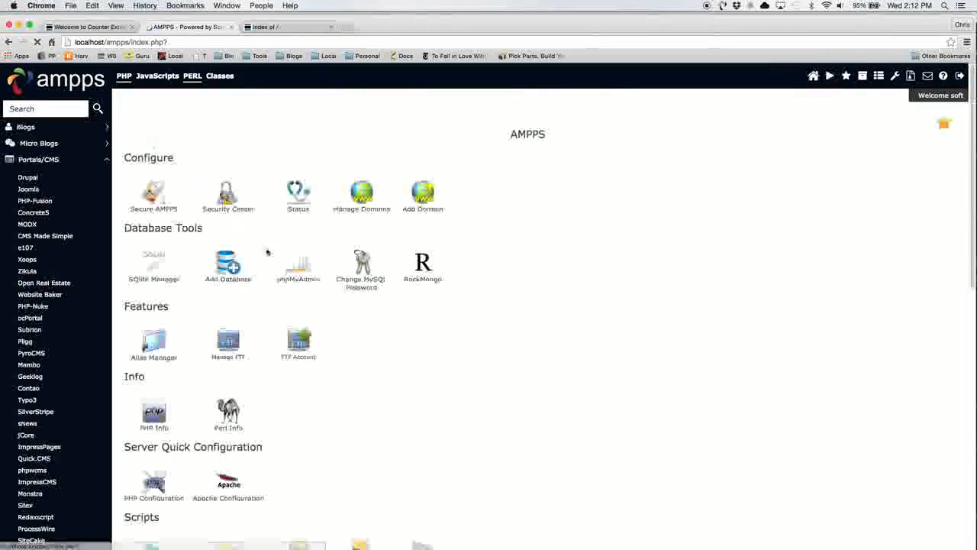
In phpMyAdmin create an empty database named counter and select it, then return to the dev site.
left_click(299, 265)
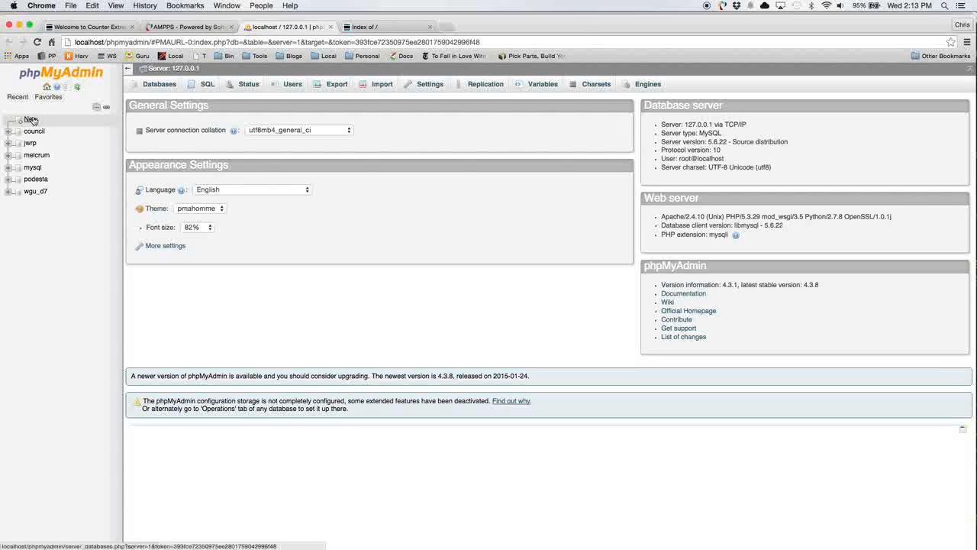
left_click(159, 84)
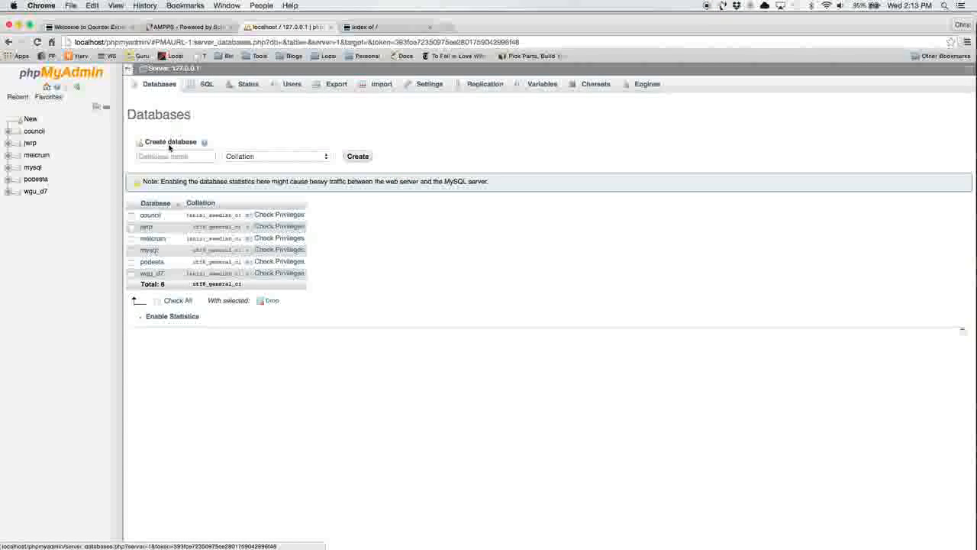
type("counter")
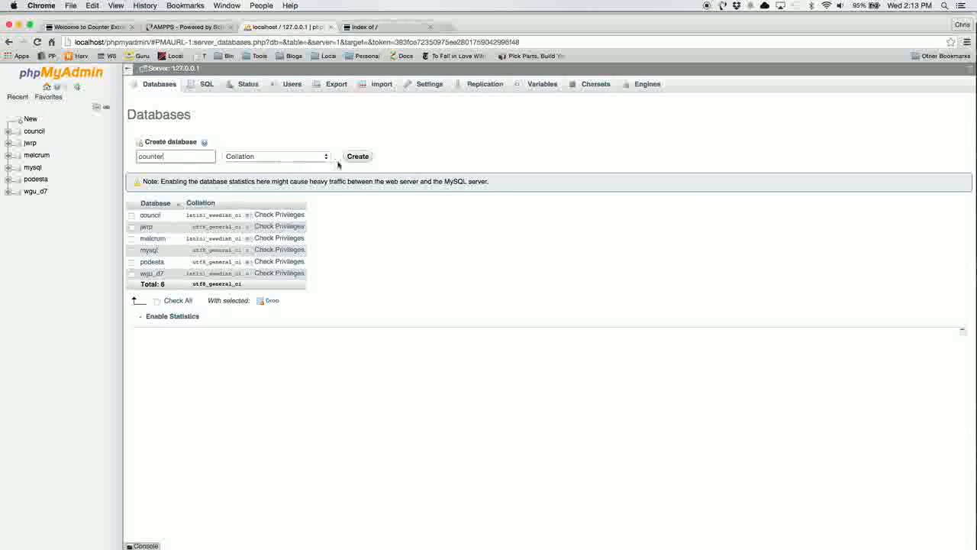
left_click(357, 156)
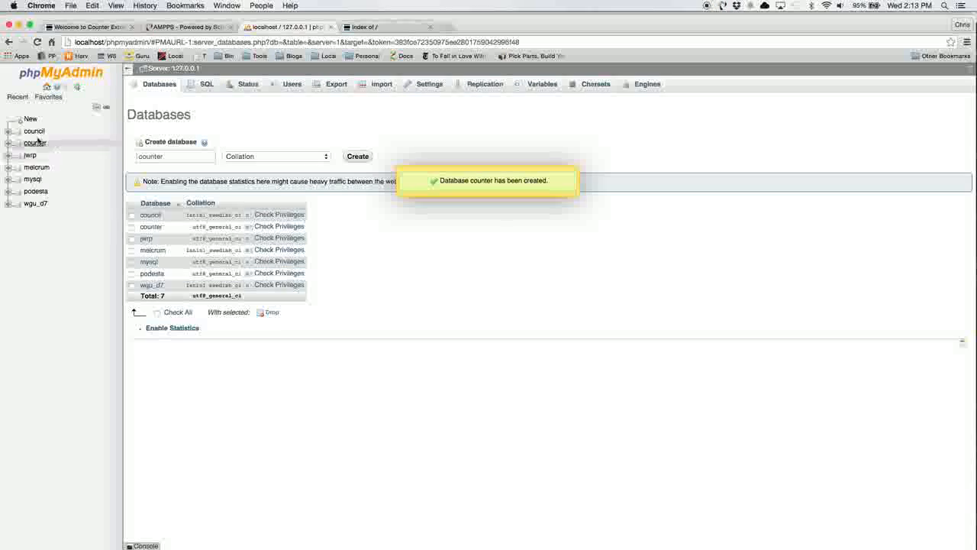
left_click(34, 143)
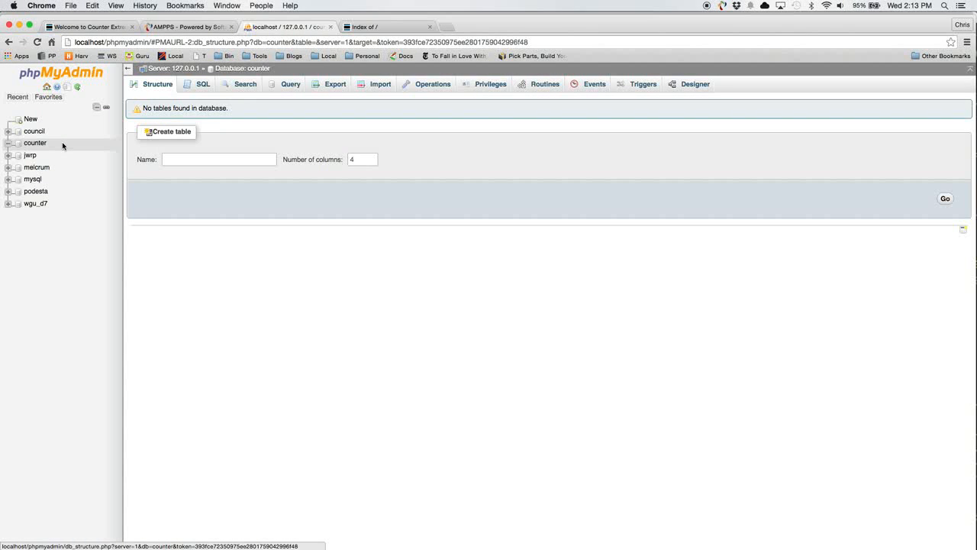
mouse_move(247, 171)
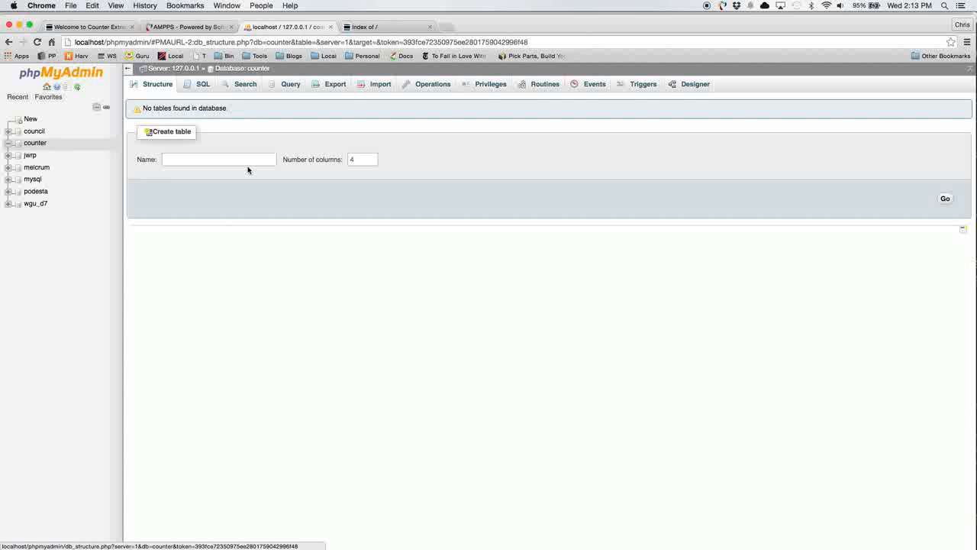
left_click(220, 160)
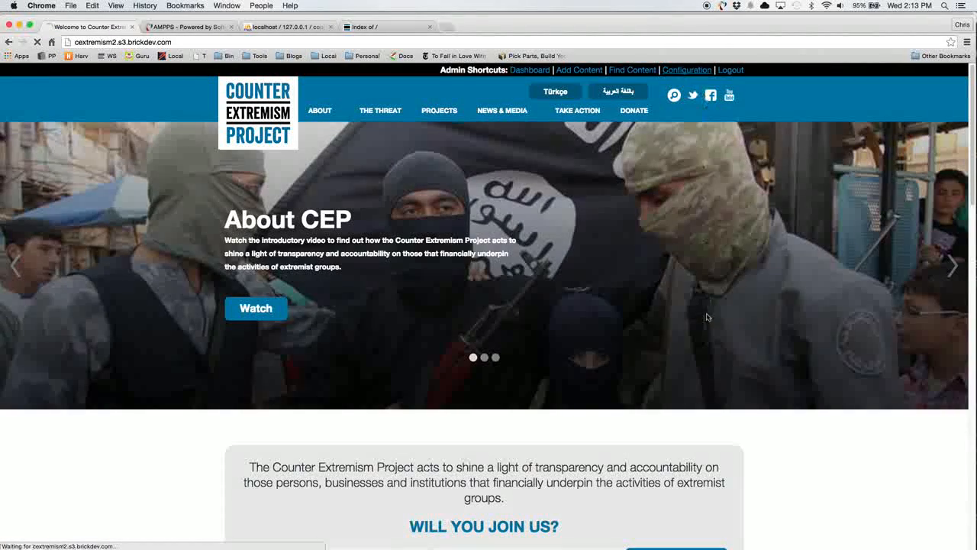
In Configuration > Backup and Migrate, run a quick backup of the Default Database to download.
left_click(687, 70)
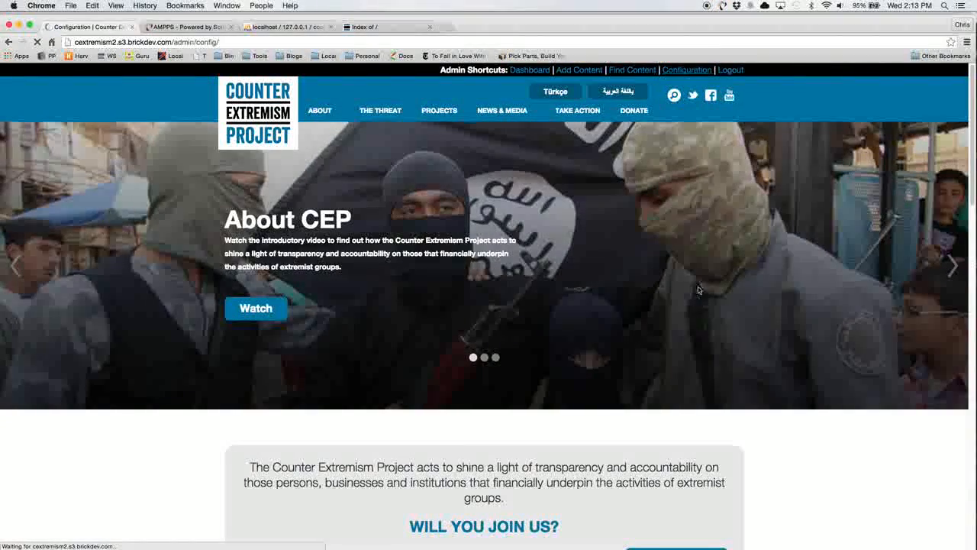
left_click(687, 70)
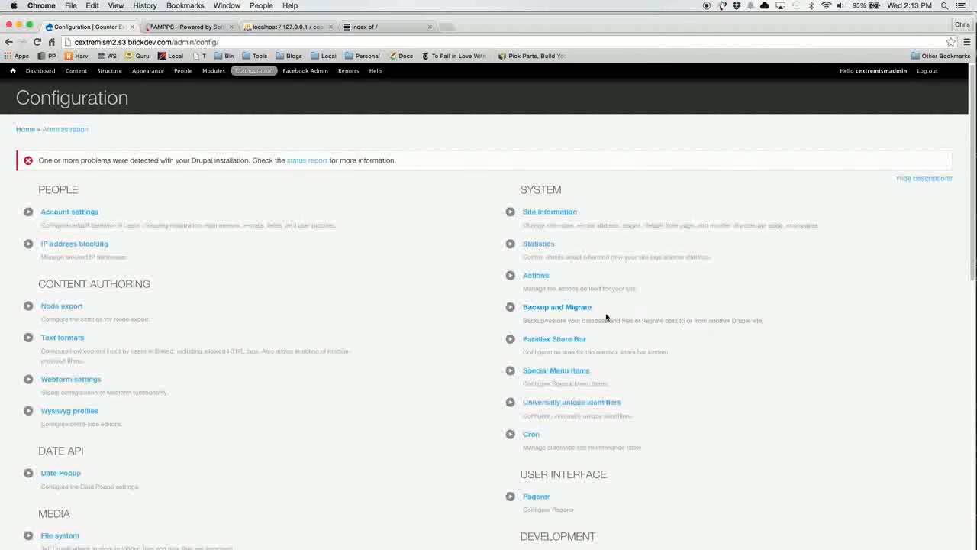
left_click(557, 306)
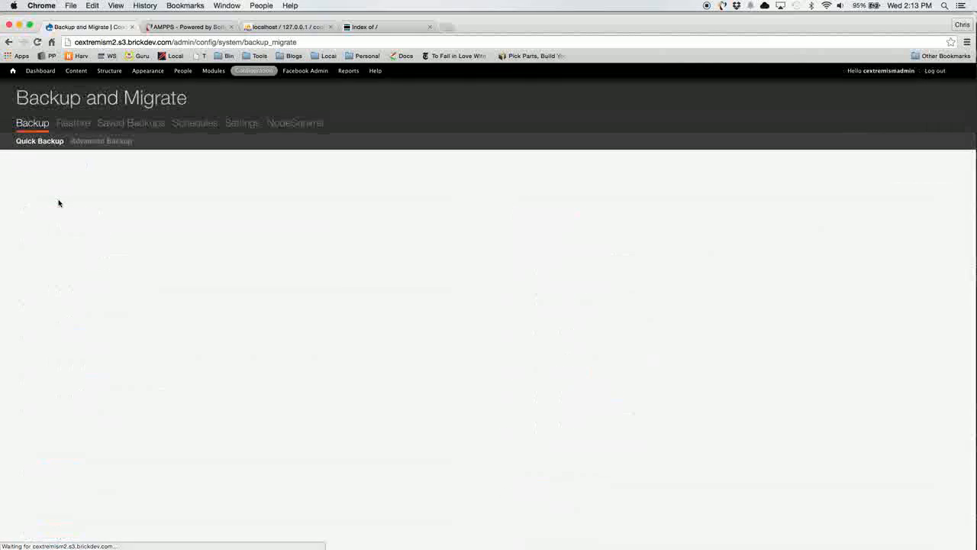
left_click(129, 253)
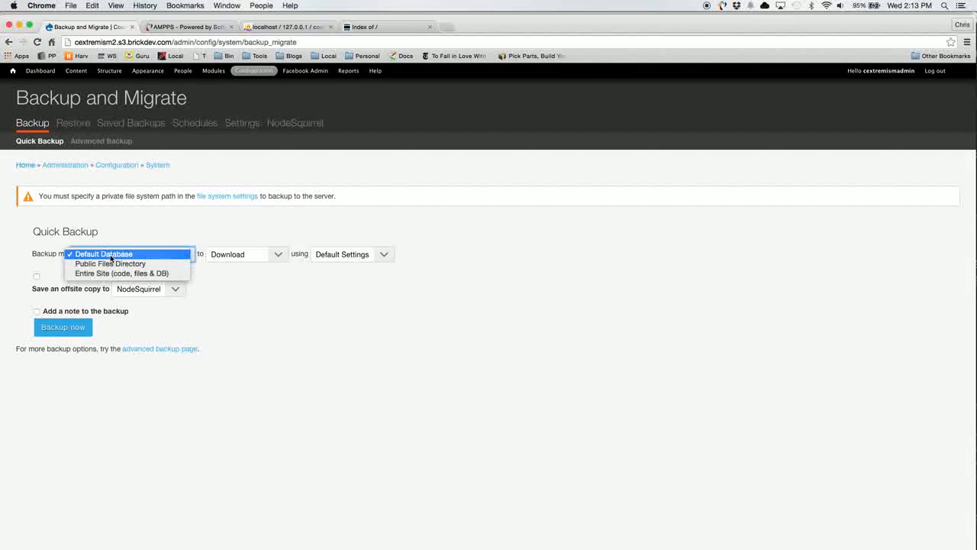
left_click(103, 253)
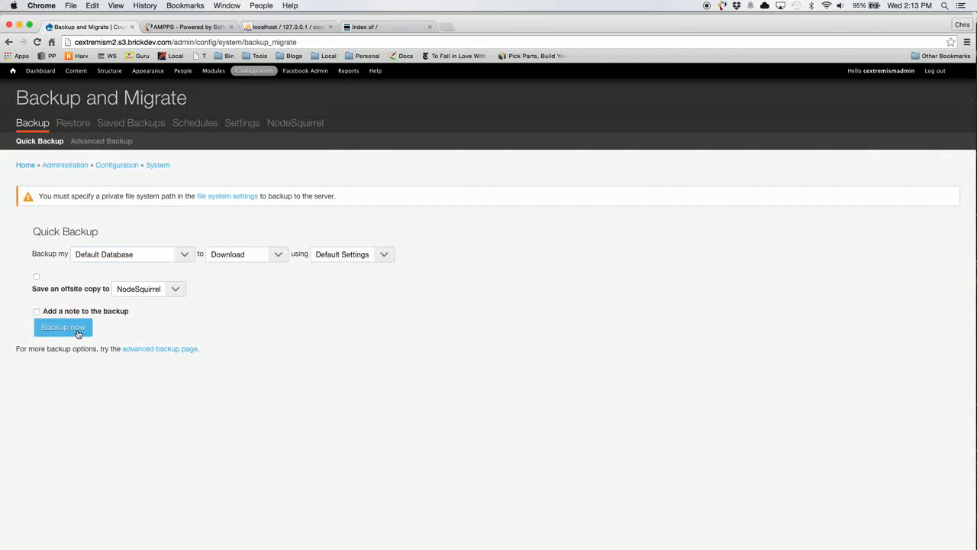
left_click(63, 327)
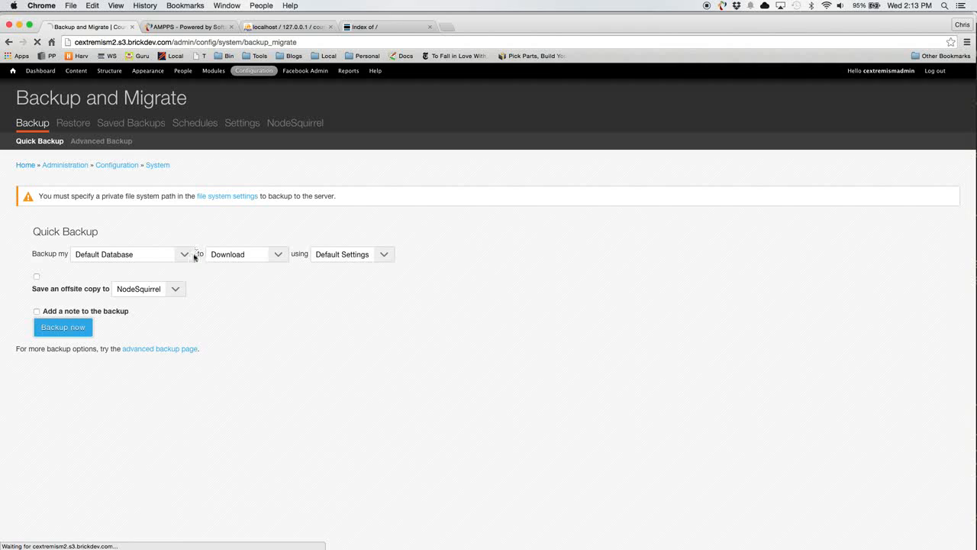
Rerun the Default Database backup download and return to phpMyAdmin.
left_click(183, 254)
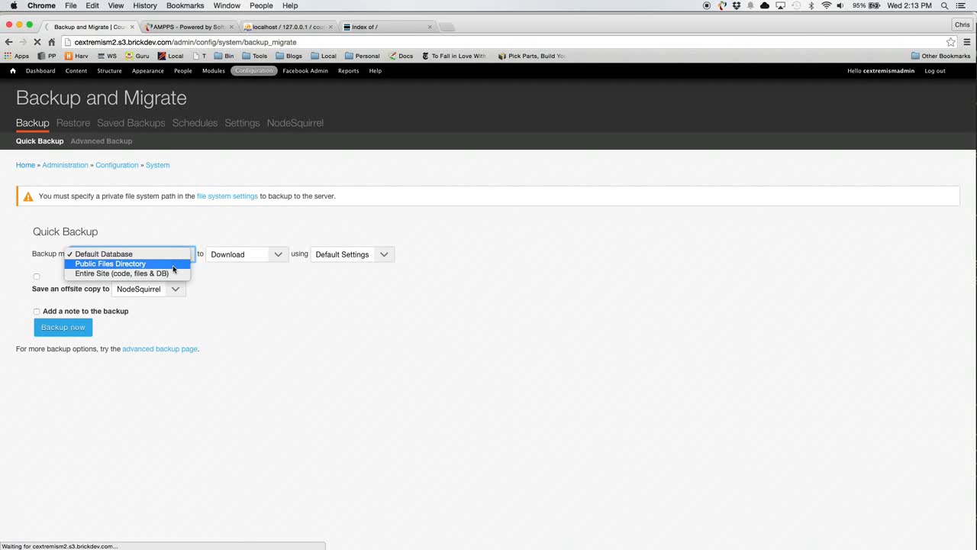
left_click(103, 253)
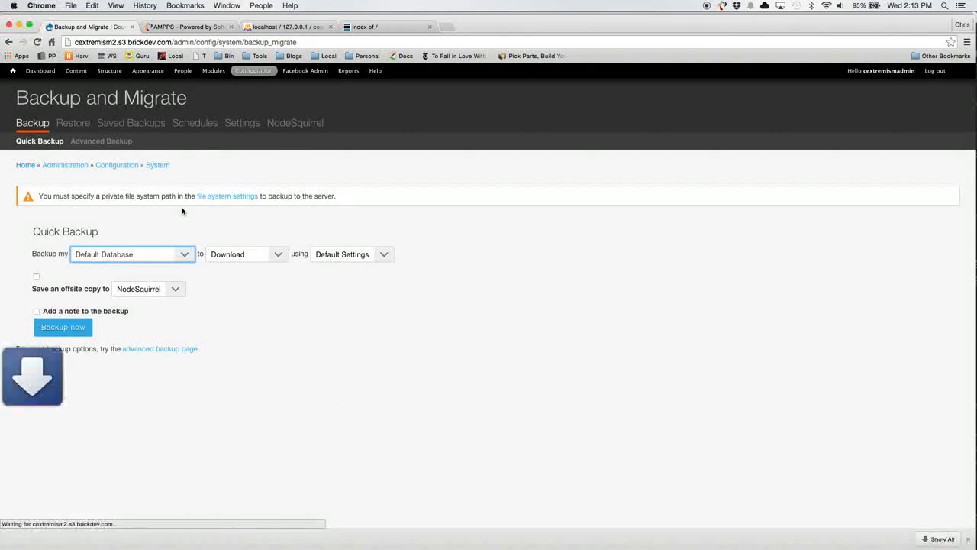
left_click(63, 326)
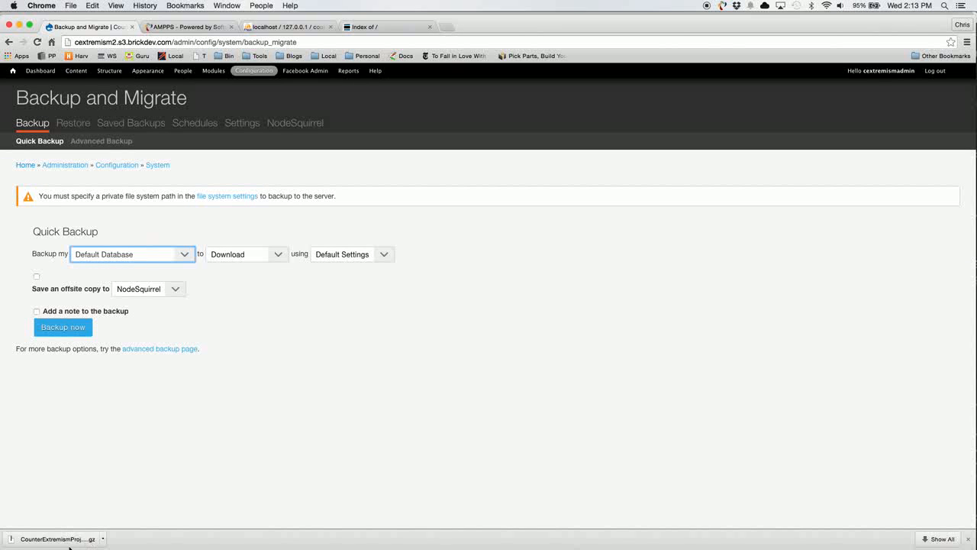
left_click(287, 27)
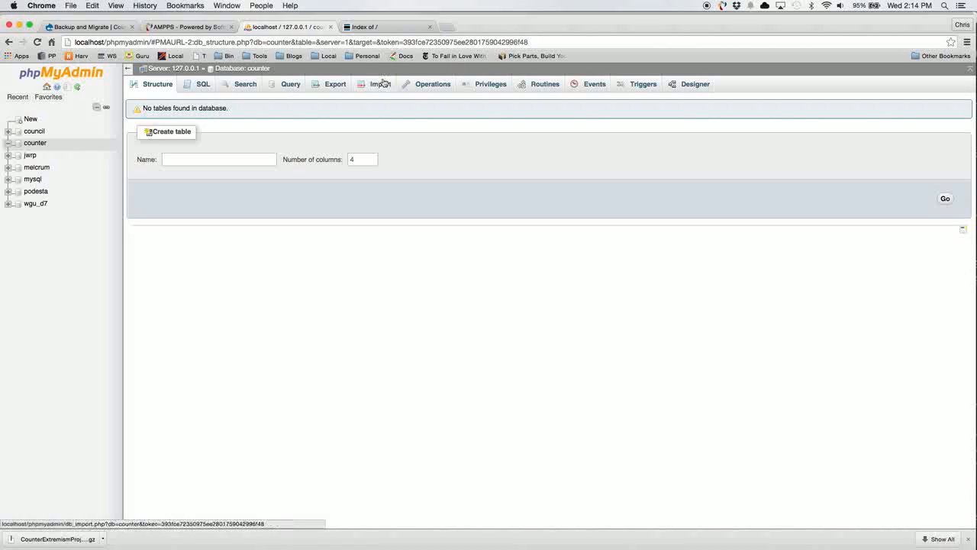
Import the downloaded .mysql.gz dump into the counter database and confirm the queries succeed.
left_click(380, 83)
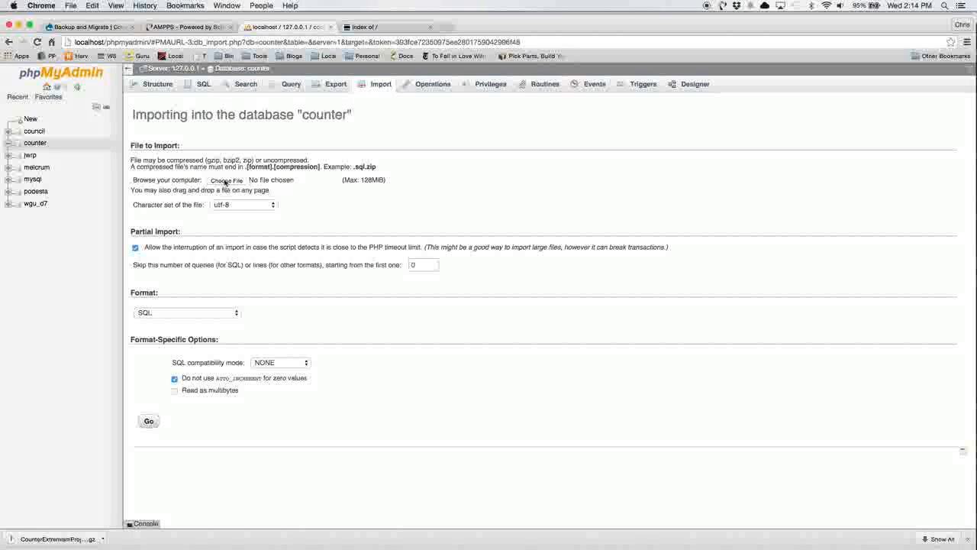
left_click(226, 180)
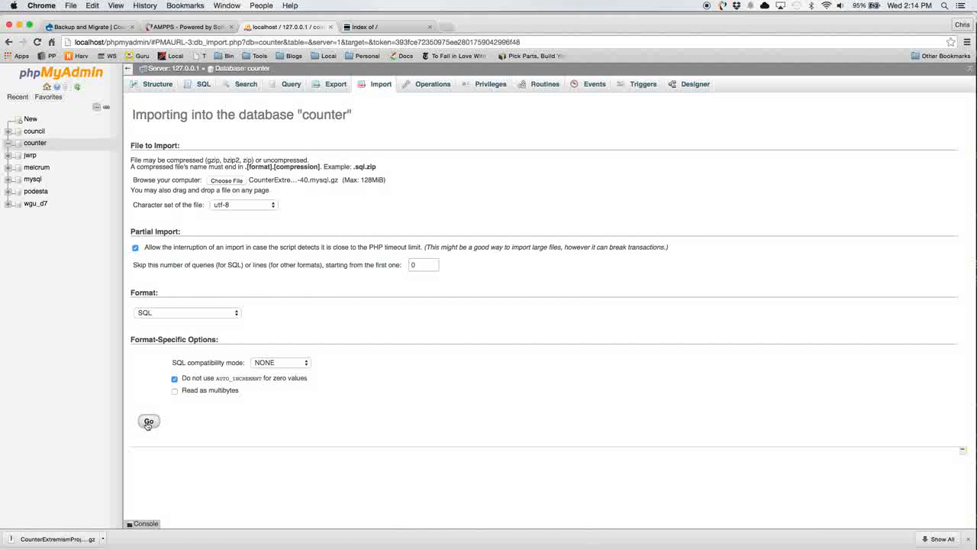
left_click(148, 422)
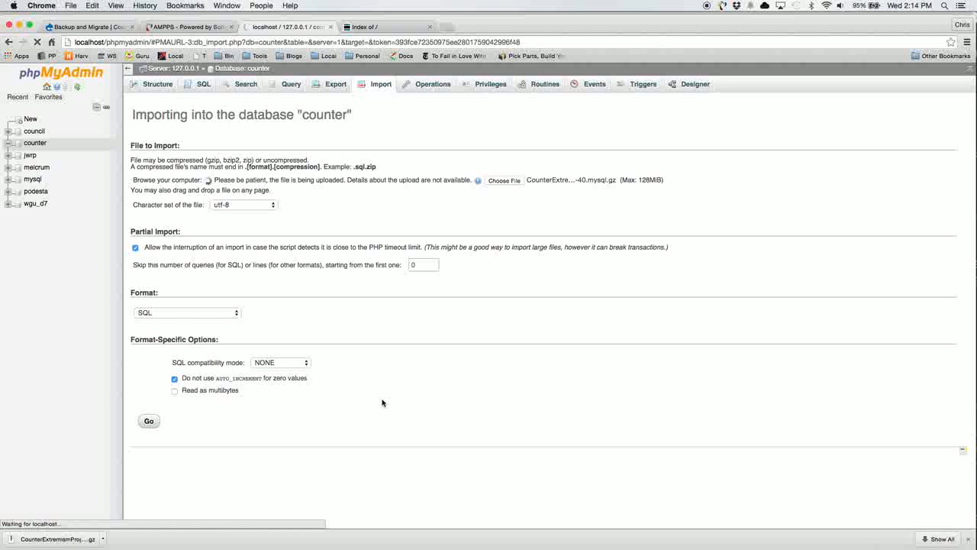
left_click(149, 421)
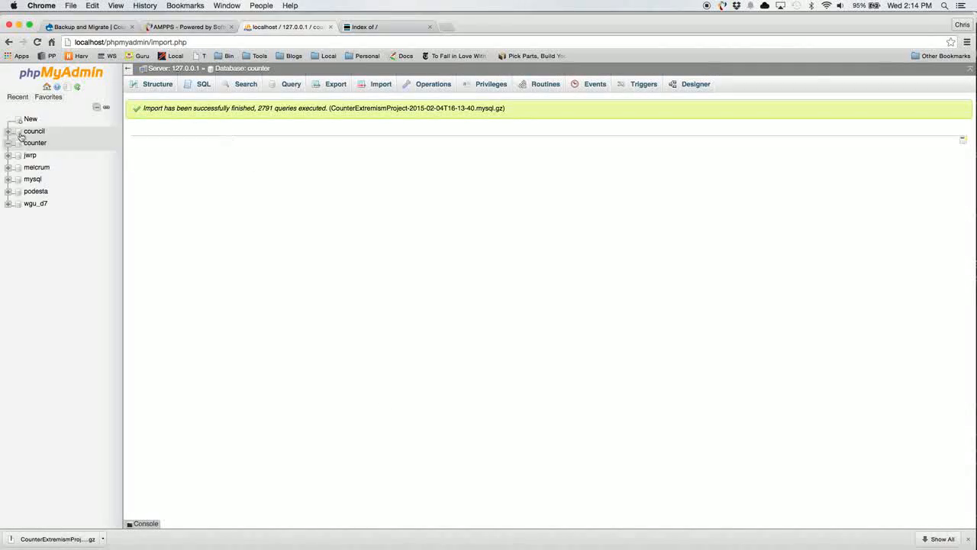
left_click(34, 144)
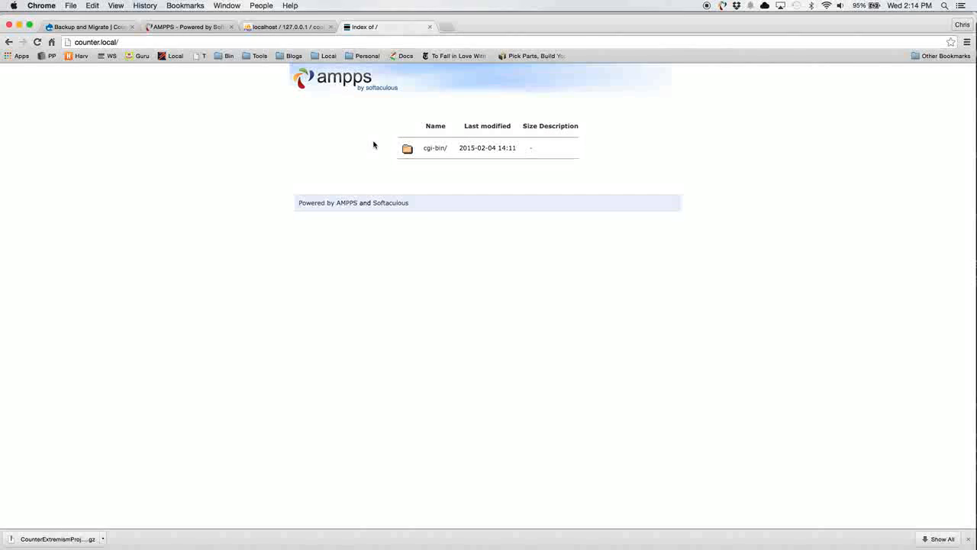
mouse_move(174, 526)
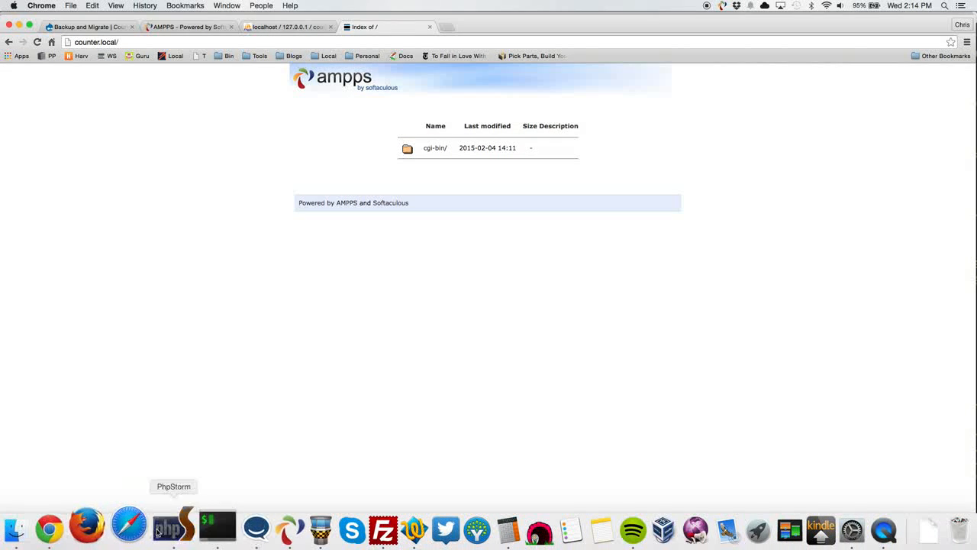
Launch PhpStorm and open the www/counter.local folder as a project.
left_click(174, 527)
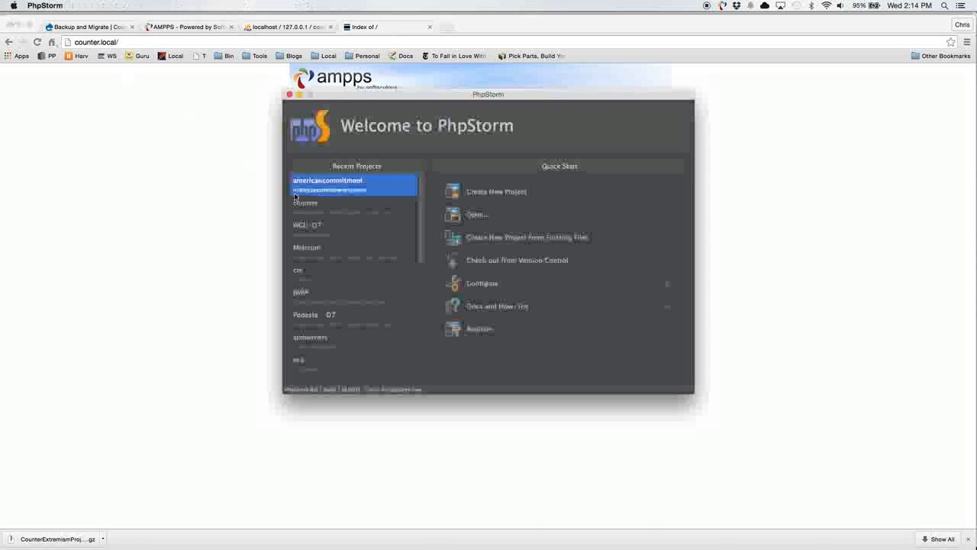
left_click(354, 229)
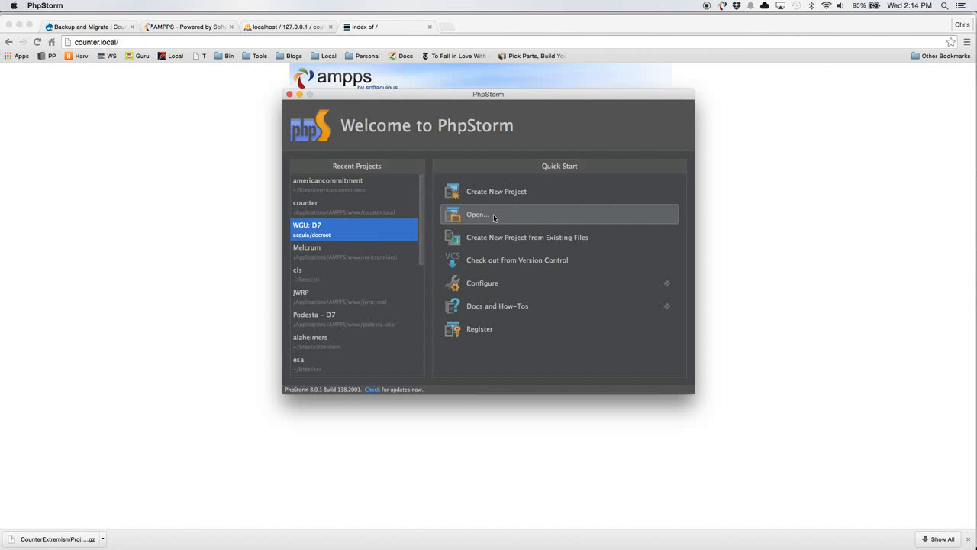
left_click(478, 214)
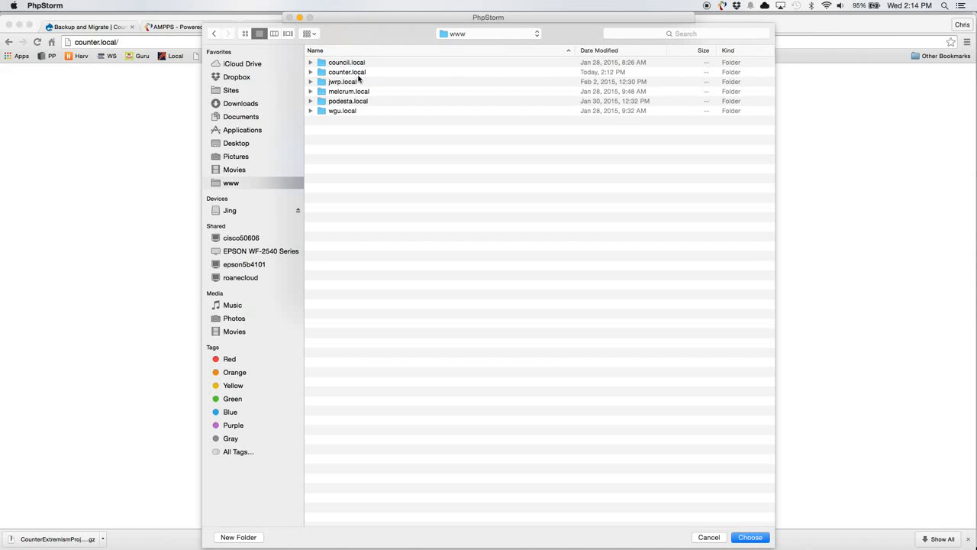
double_click(348, 72)
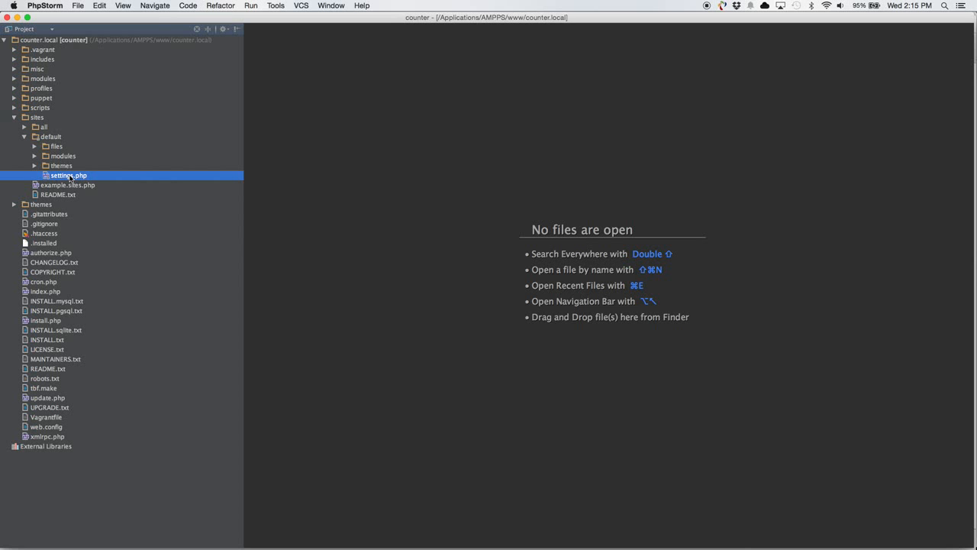
View sites/default/settings.php down to its $databases array, then switch to the terminal.
double_click(67, 174)
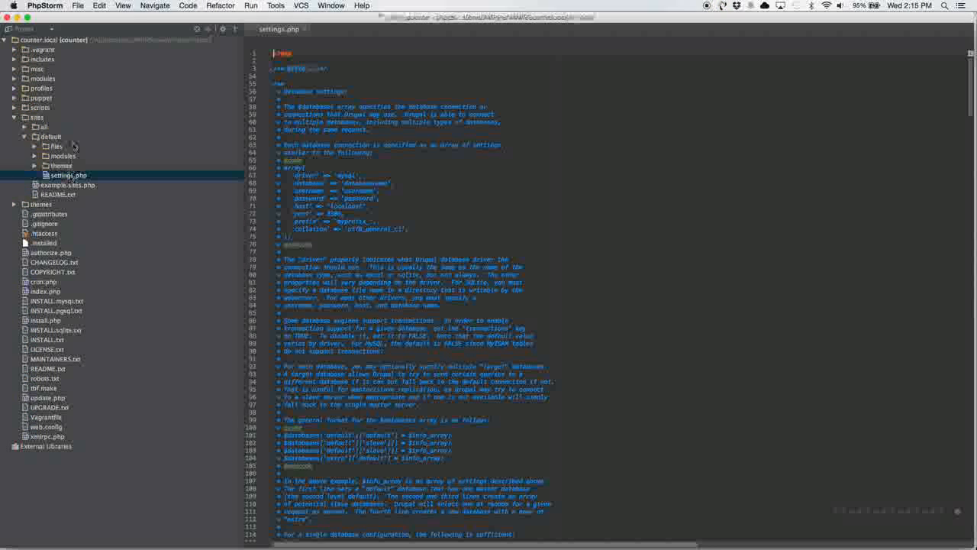
scroll("down", 3)
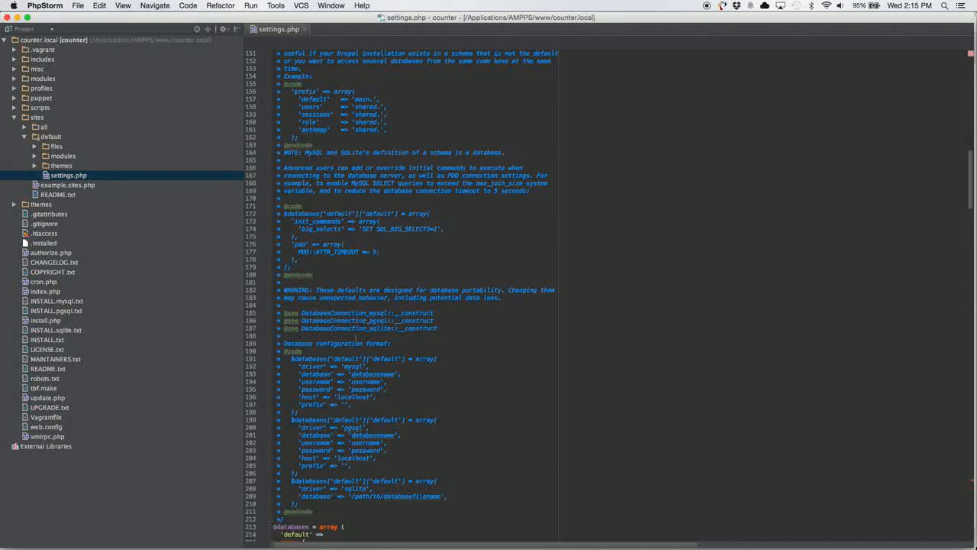
scroll("down", 3)
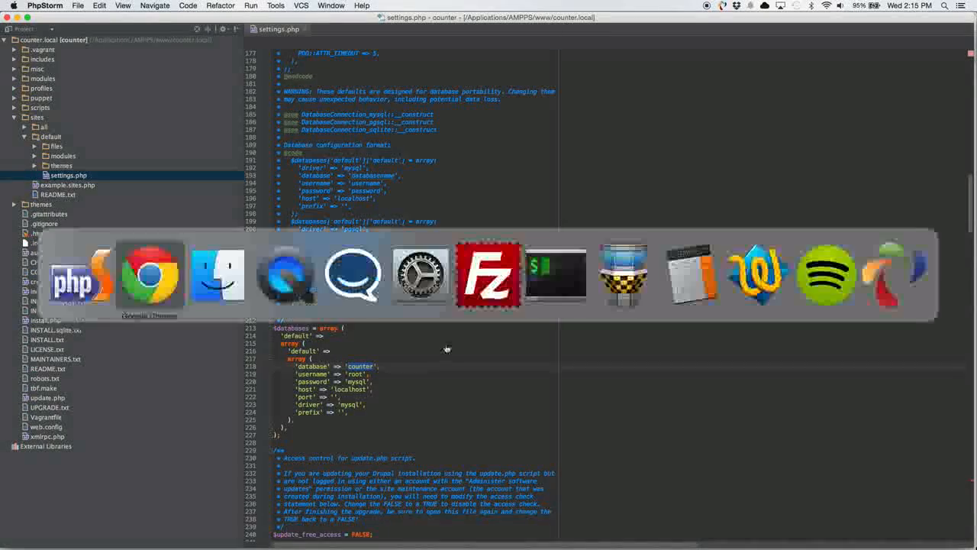
left_click(555, 274)
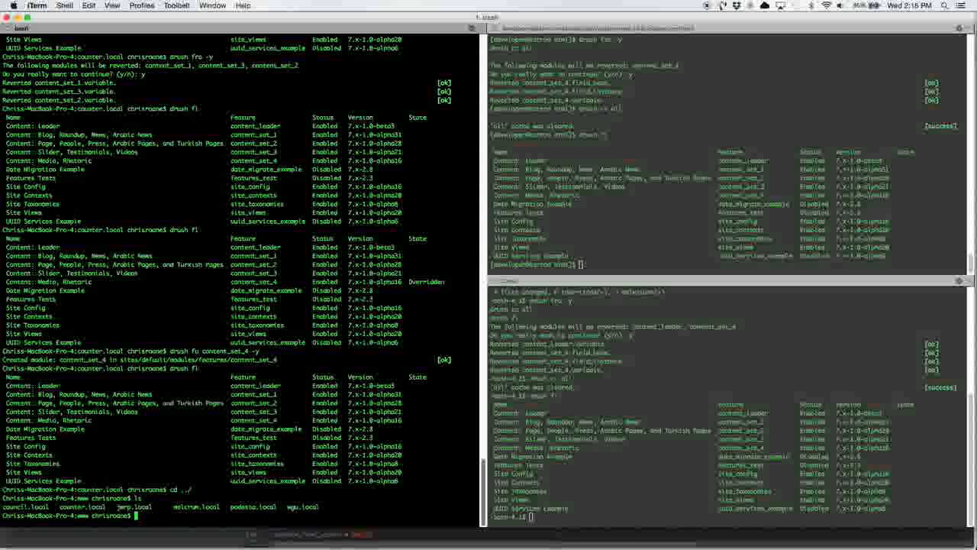
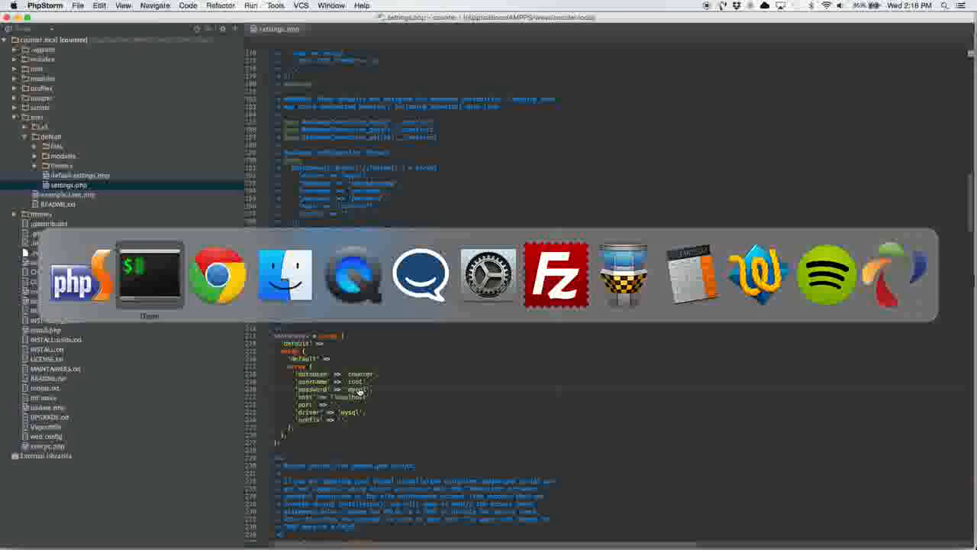
cd into the site directory and run chmod -R 777 on sites/default.
left_click(217, 275)
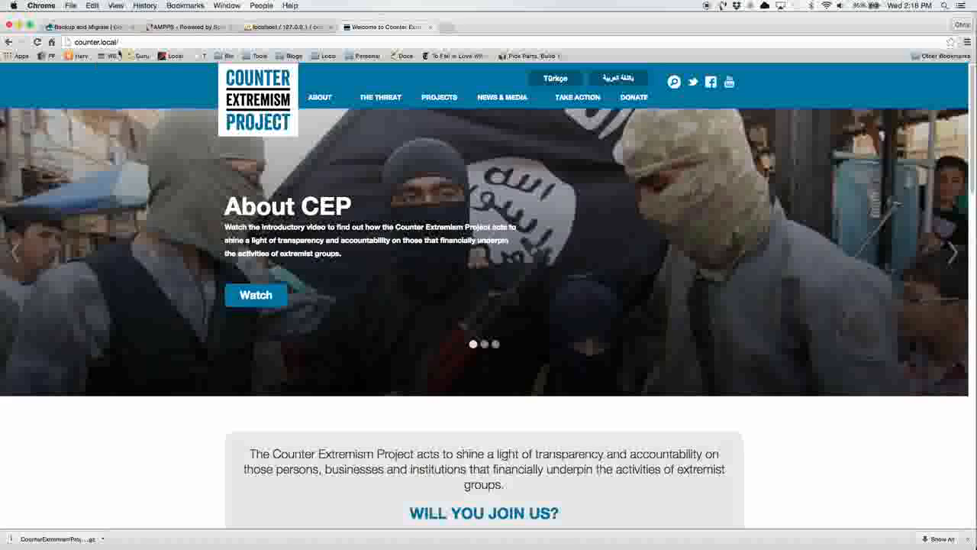
Check the dev site's Backup and Migrate page with Default Database source, then return to counter.local.
left_click(85, 27)
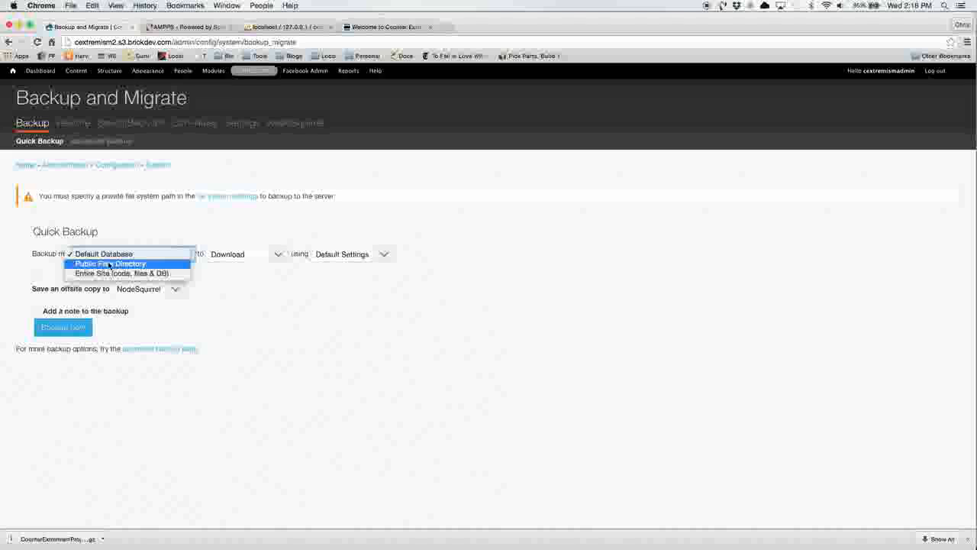
left_click(104, 254)
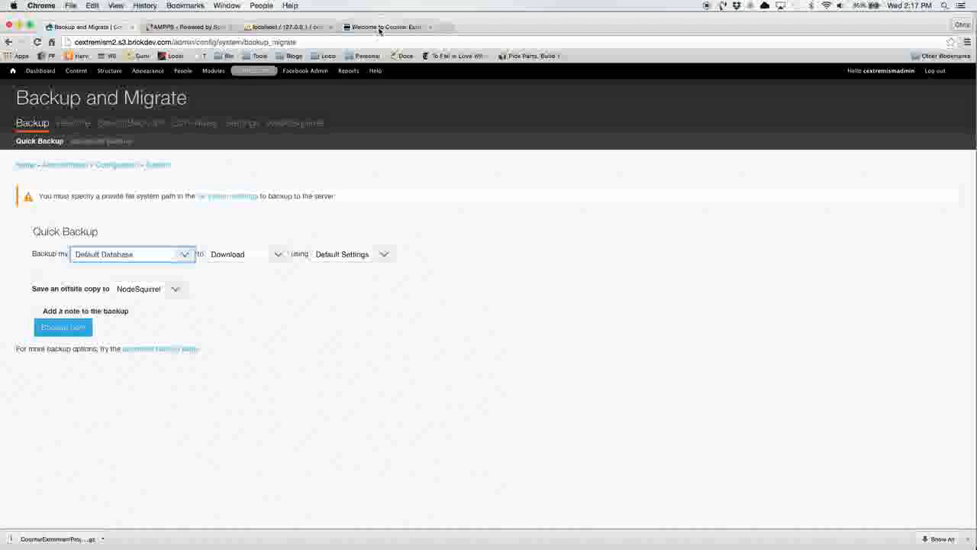
left_click(384, 28)
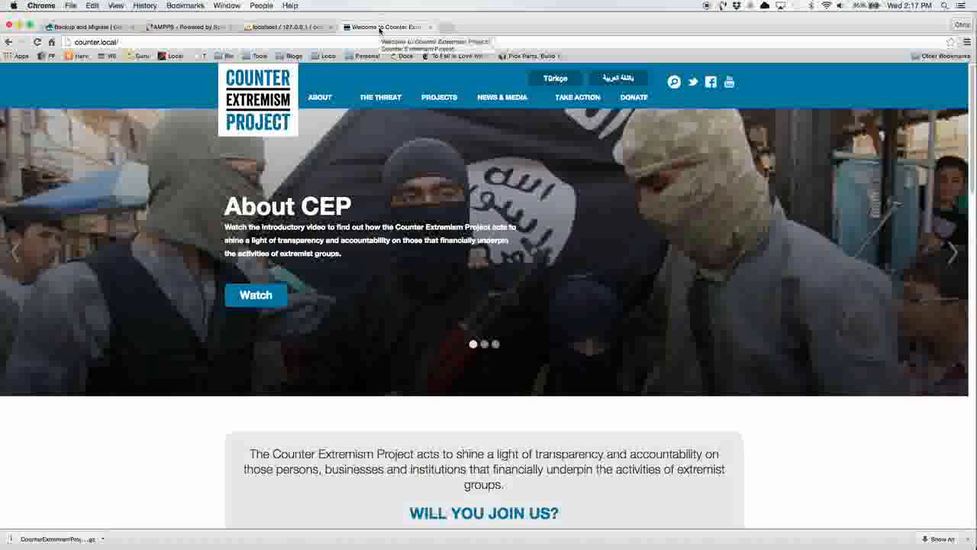